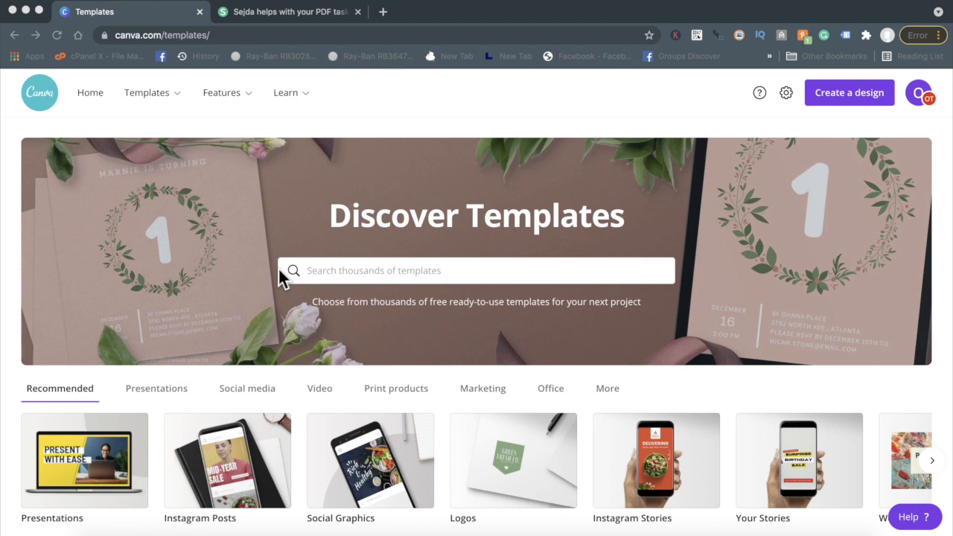
pyautogui.moveTo(286, 27)
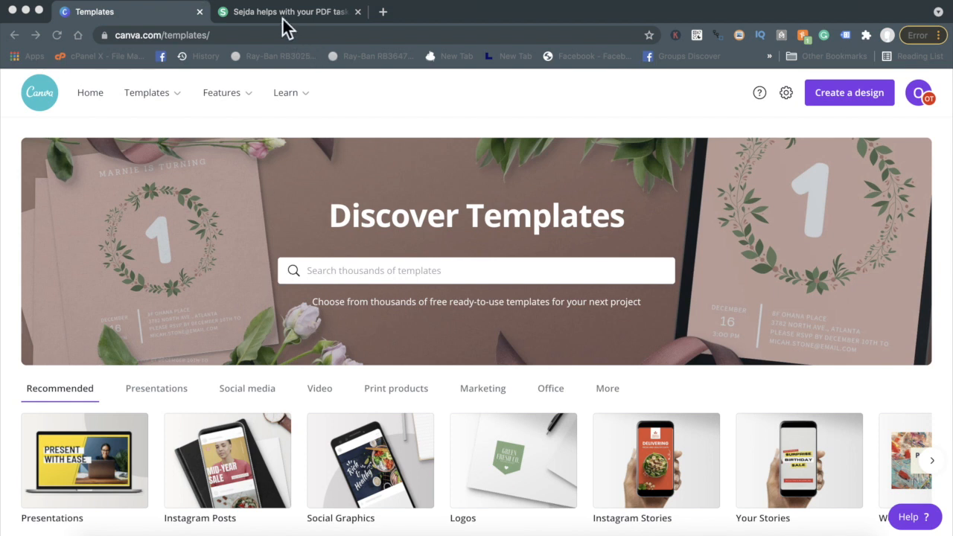
pyautogui.moveTo(134, 18)
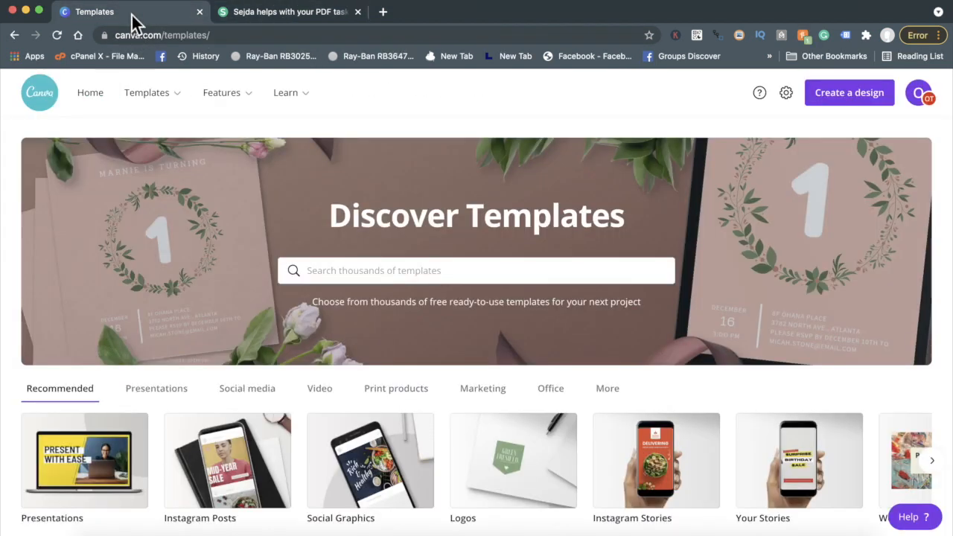
# Search Canva's templates for 'ebook' to list the Ebook template results
pyautogui.click(220, 92)
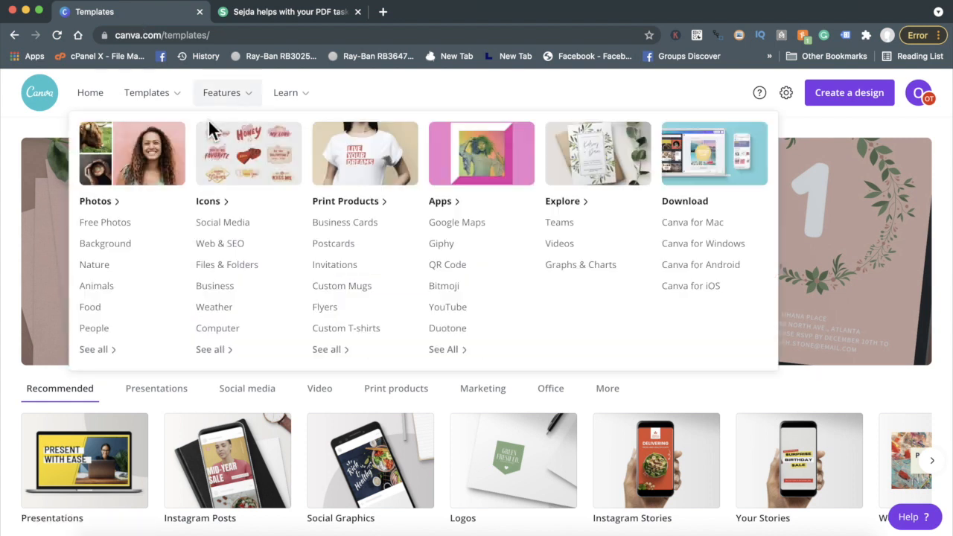
pyautogui.click(476, 271)
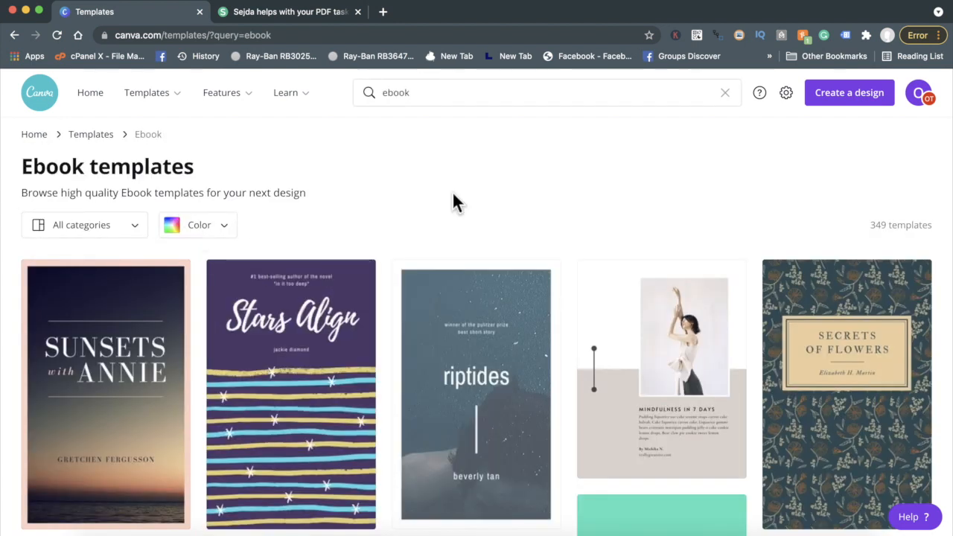
# Start a new design from the Barcelona street-art Contemporary Art eBook Cover template
pyautogui.scroll(-3)
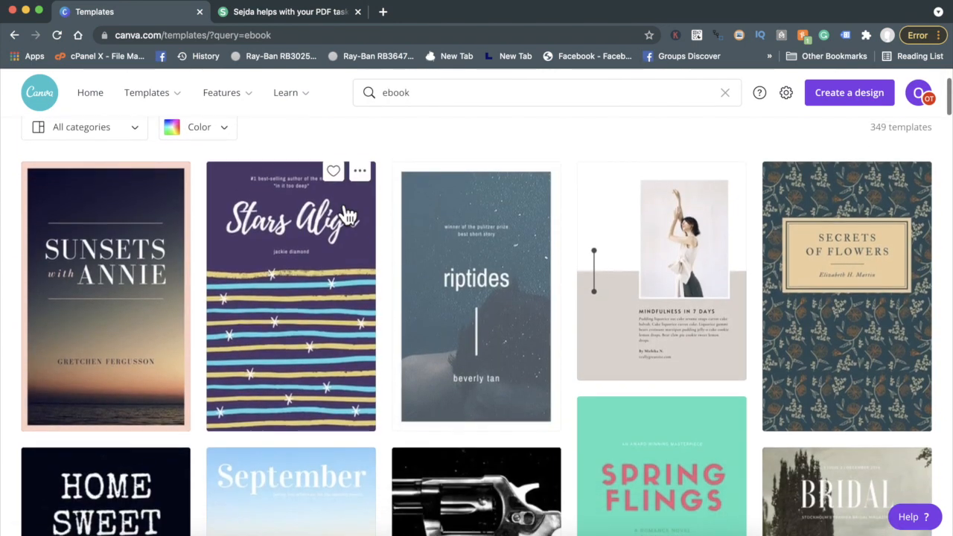
pyautogui.scroll(-3)
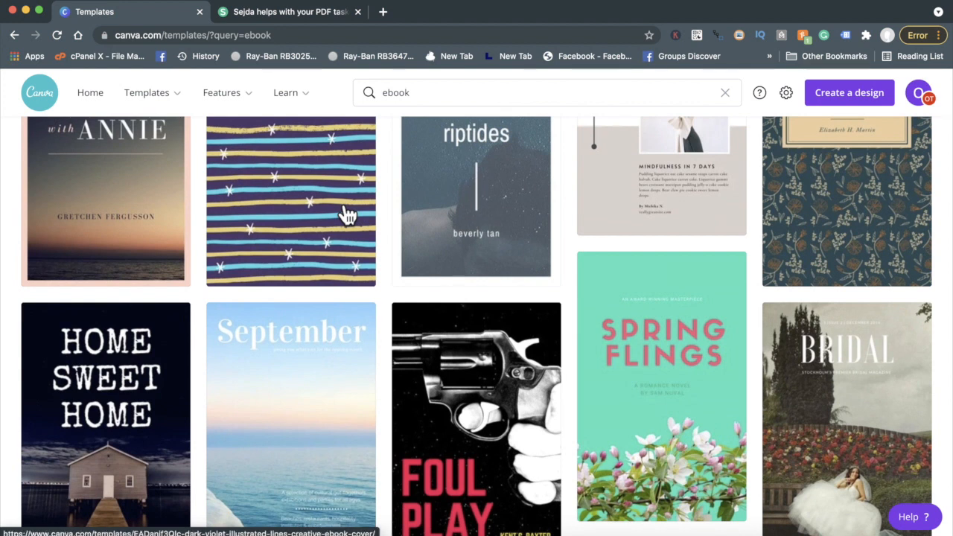
pyautogui.scroll(-3)
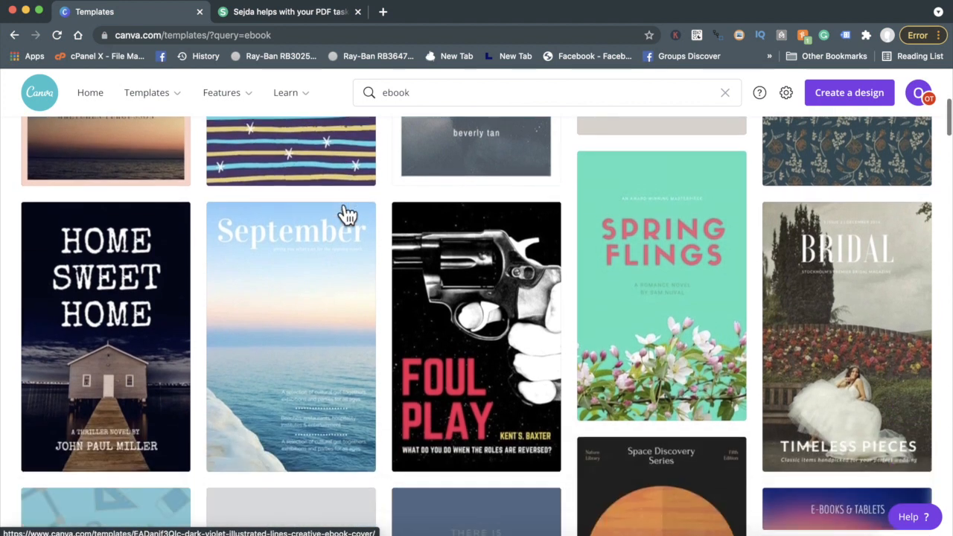
pyautogui.scroll(-3)
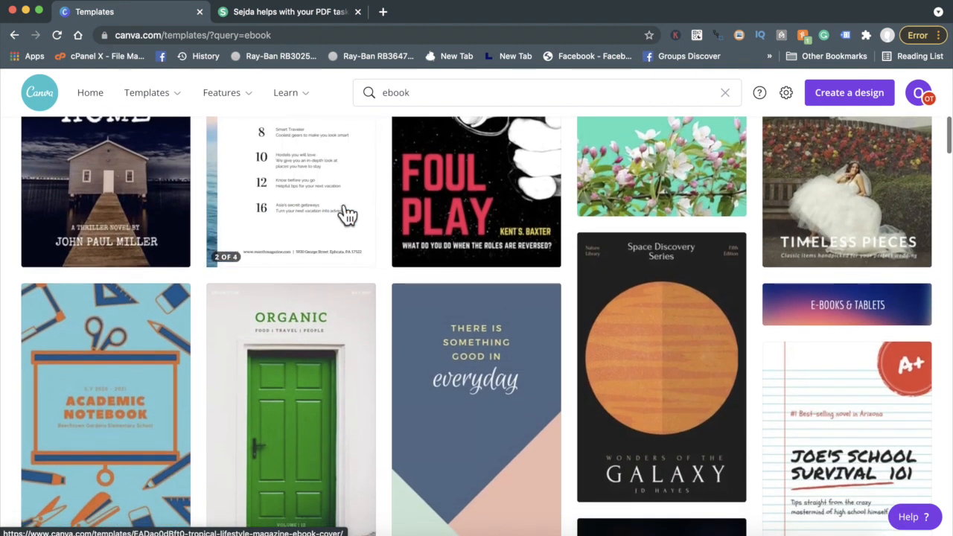
pyautogui.scroll(-3)
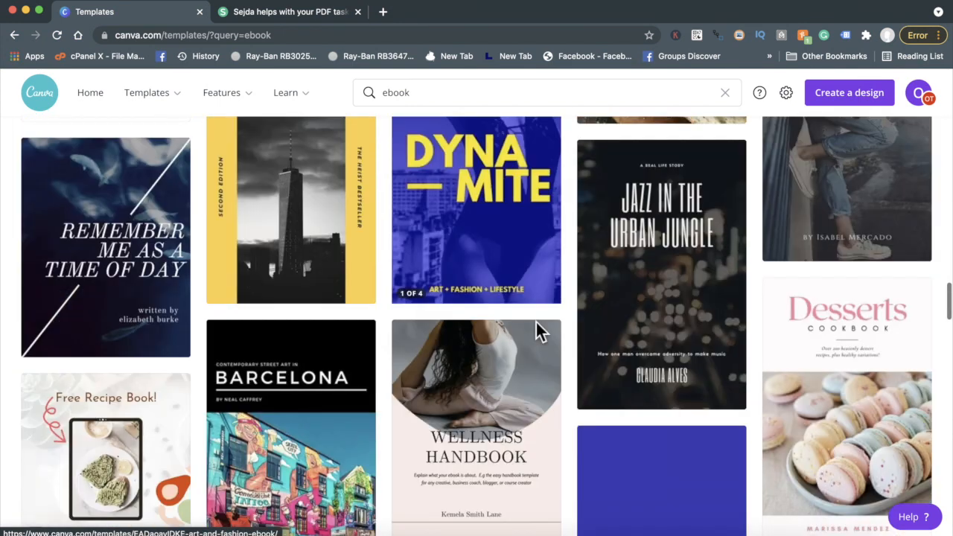
pyautogui.scroll(-3)
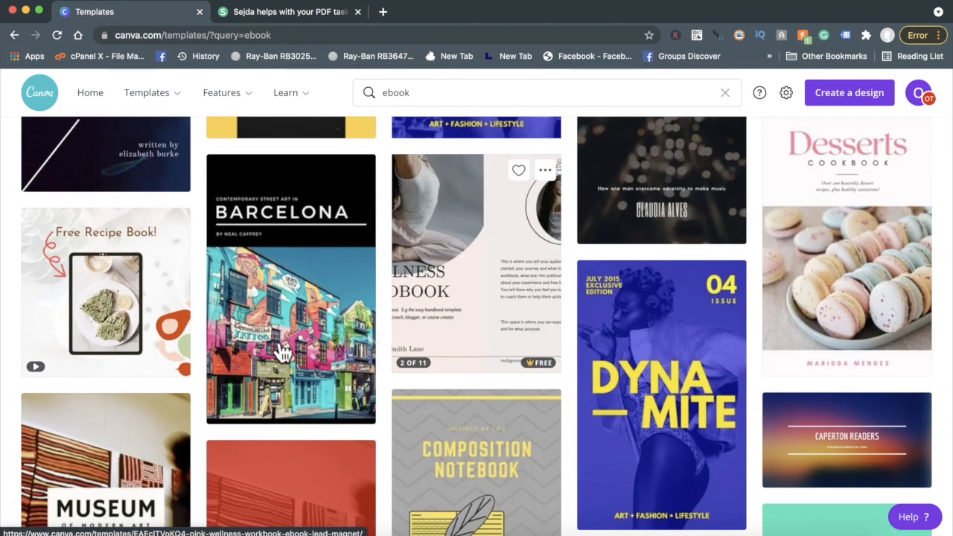
pyautogui.click(291, 290)
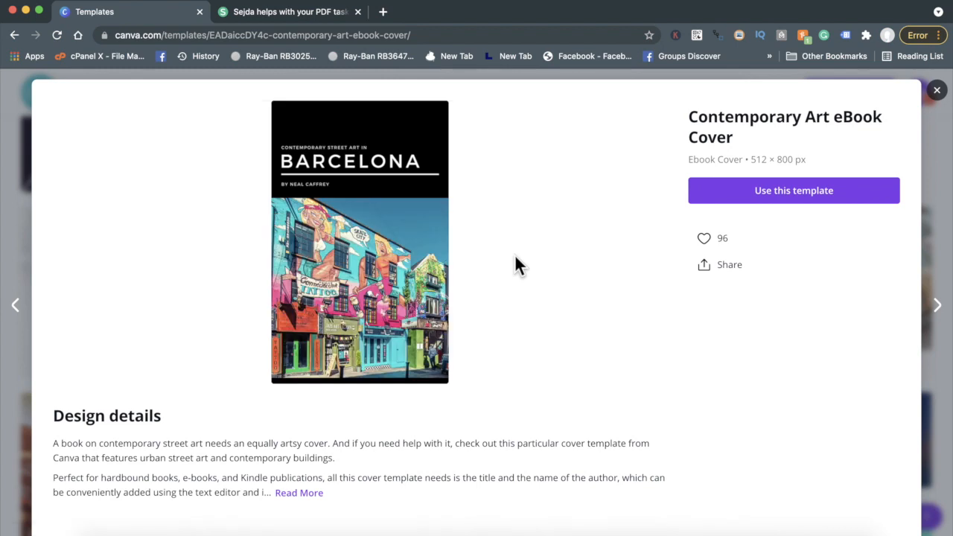
pyautogui.click(792, 190)
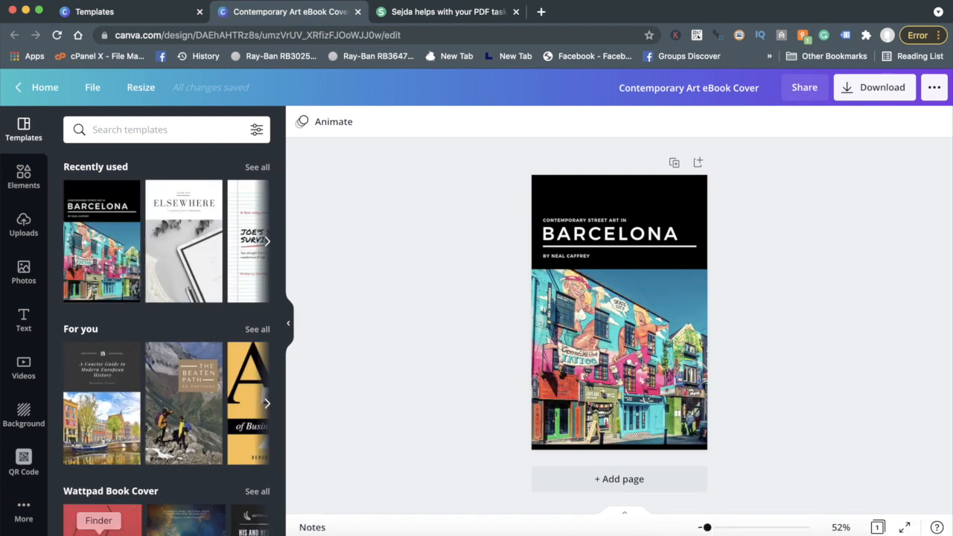
# Open The Meaningful Life.pdf from the '1 - Ebook' folder to review its current cover
pyautogui.click(98, 521)
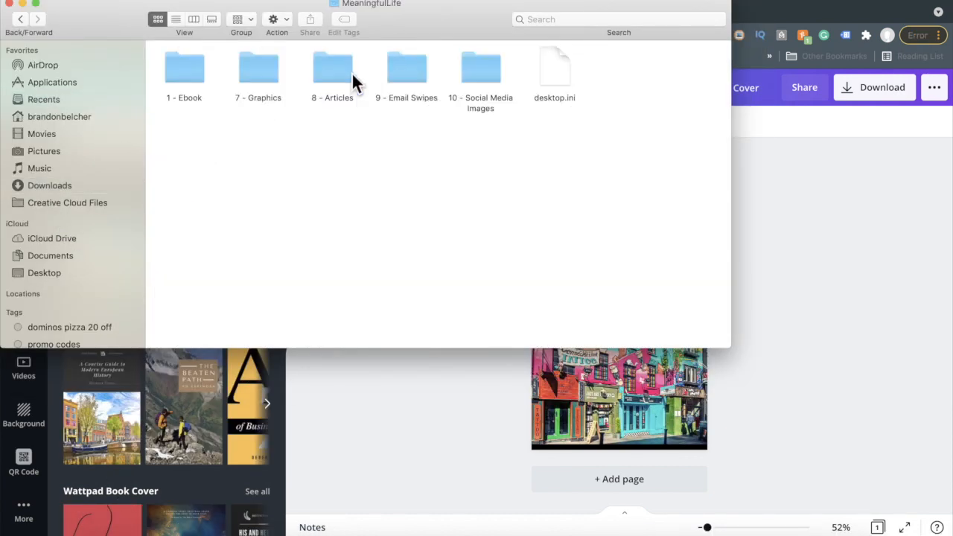
pyautogui.doubleClick(184, 71)
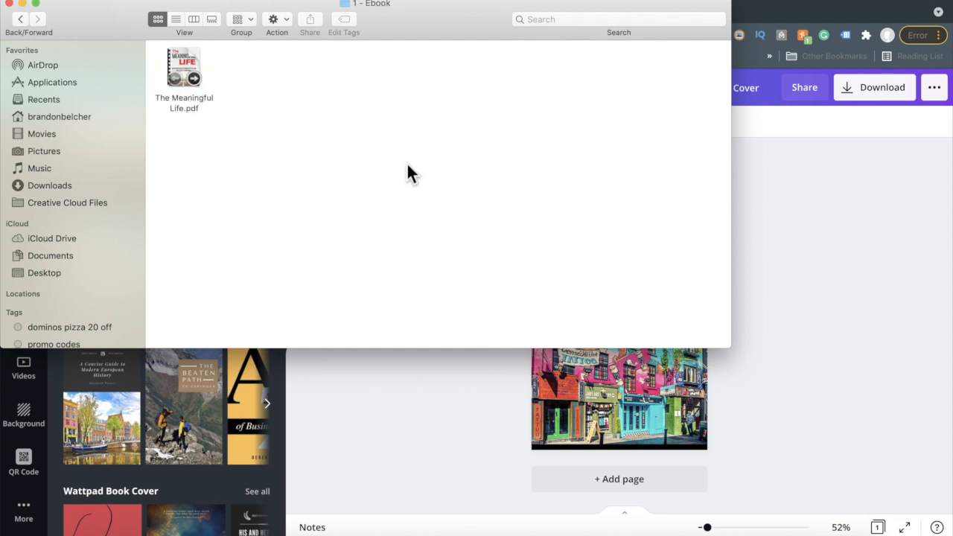
pyautogui.click(184, 71)
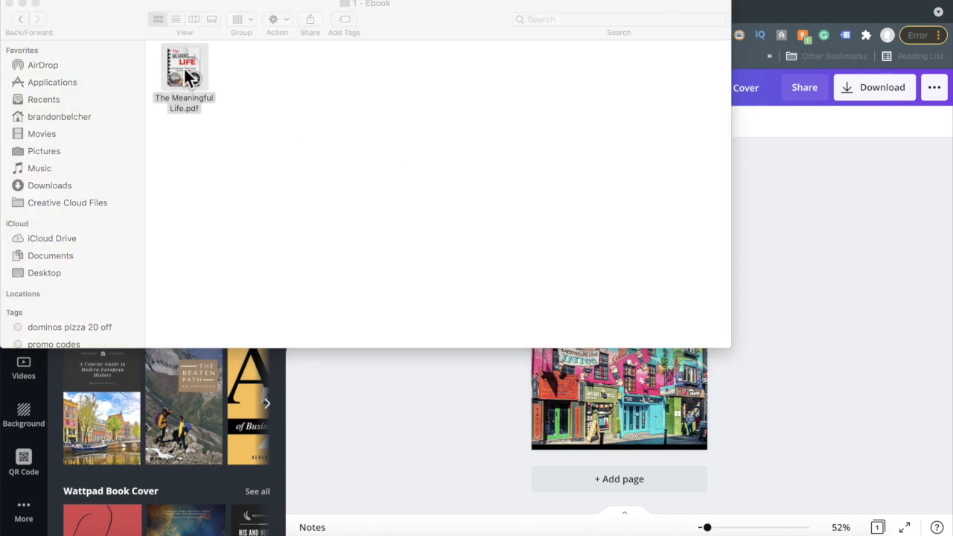
pyautogui.doubleClick(185, 67)
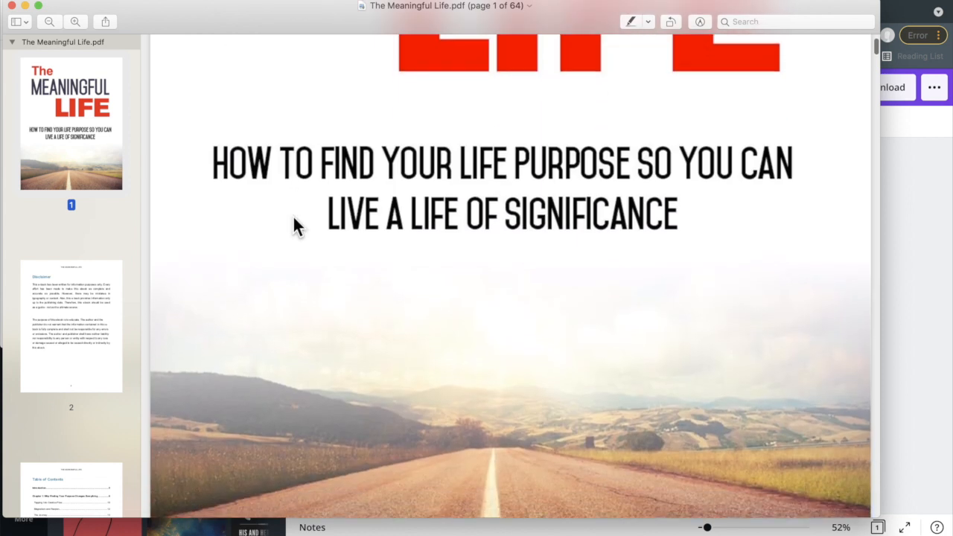
pyautogui.scroll(3)
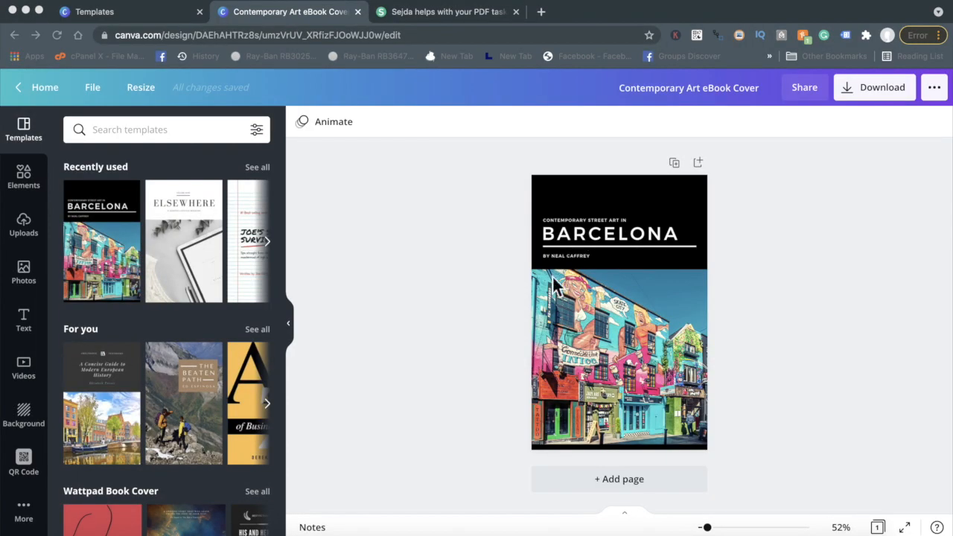
pyautogui.moveTo(88, 237)
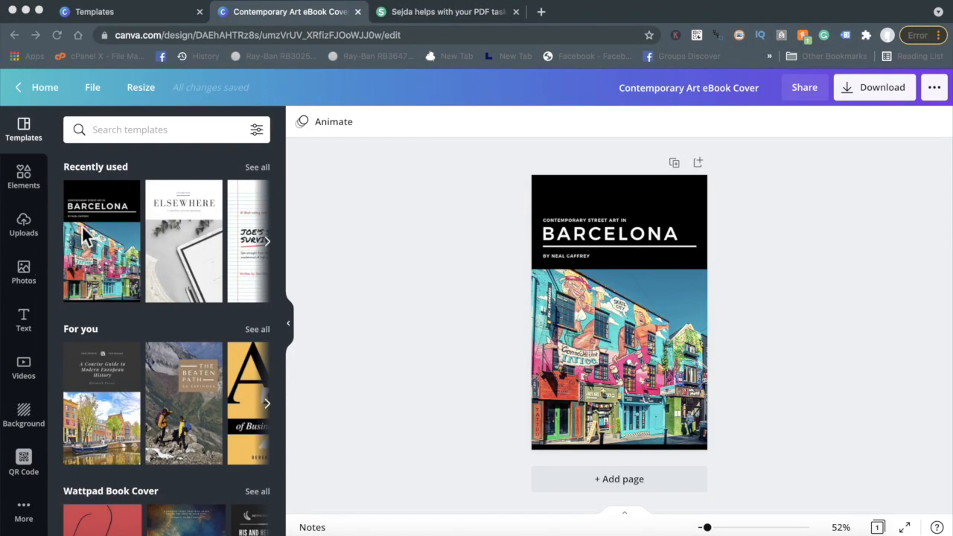
# Replace the BARCELONA title with 'THE MEANINGFUL LIFE' and shrink it two font steps to fit one line
pyautogui.click(611, 232)
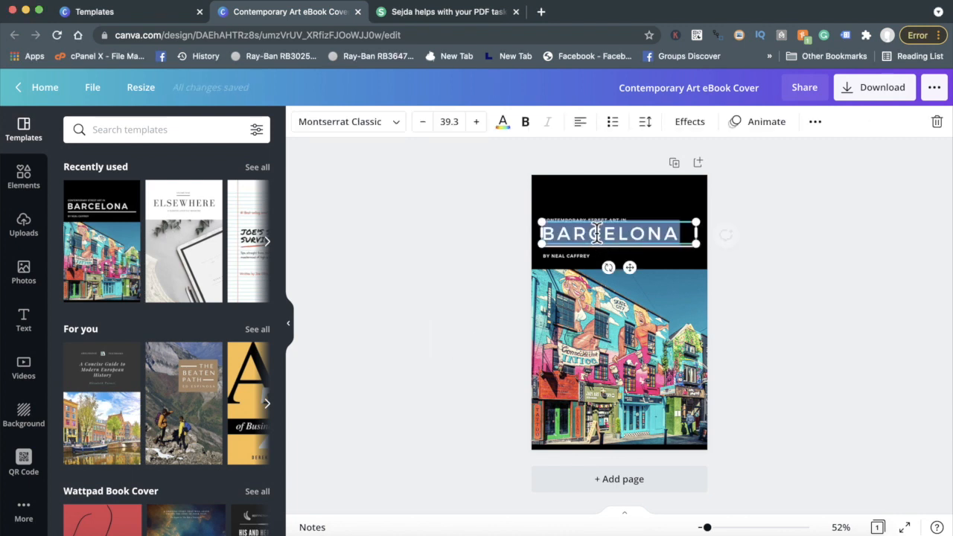
pyautogui.write('THE MEANINGFUL')
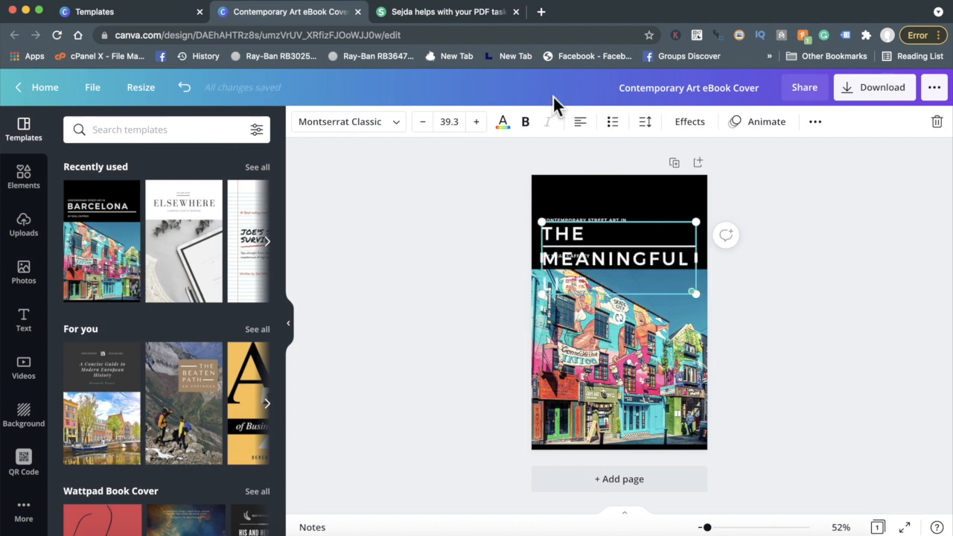
pyautogui.moveTo(423, 122)
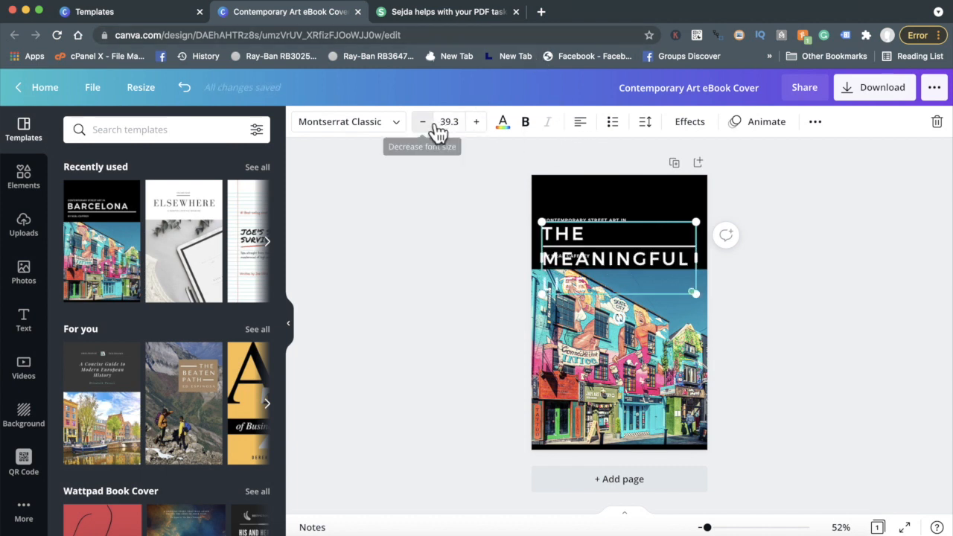
pyautogui.click(423, 122)
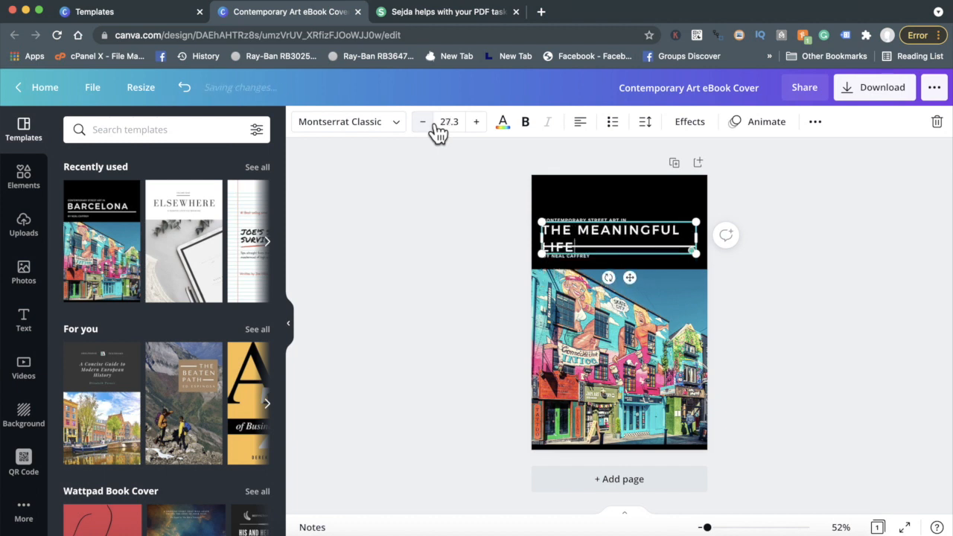
pyautogui.click(423, 122)
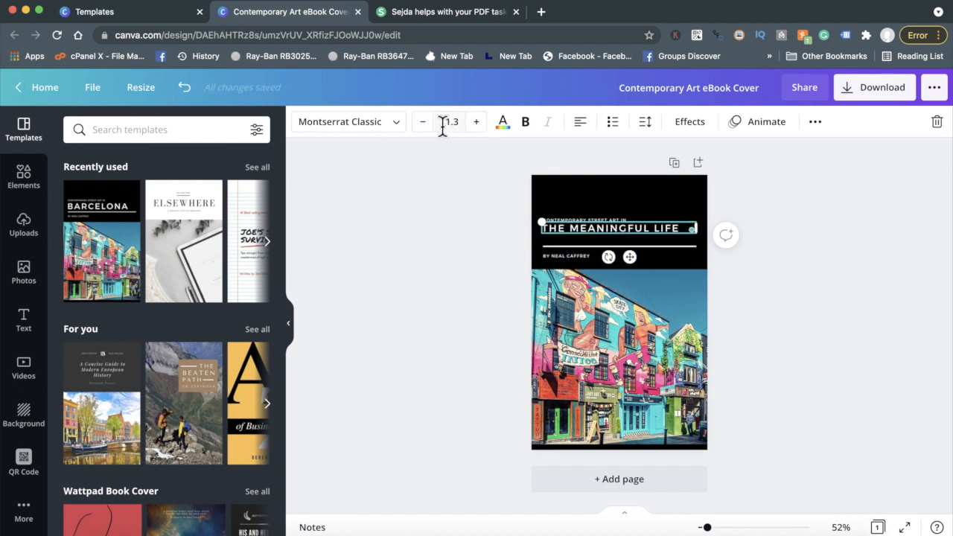
pyautogui.click(772, 209)
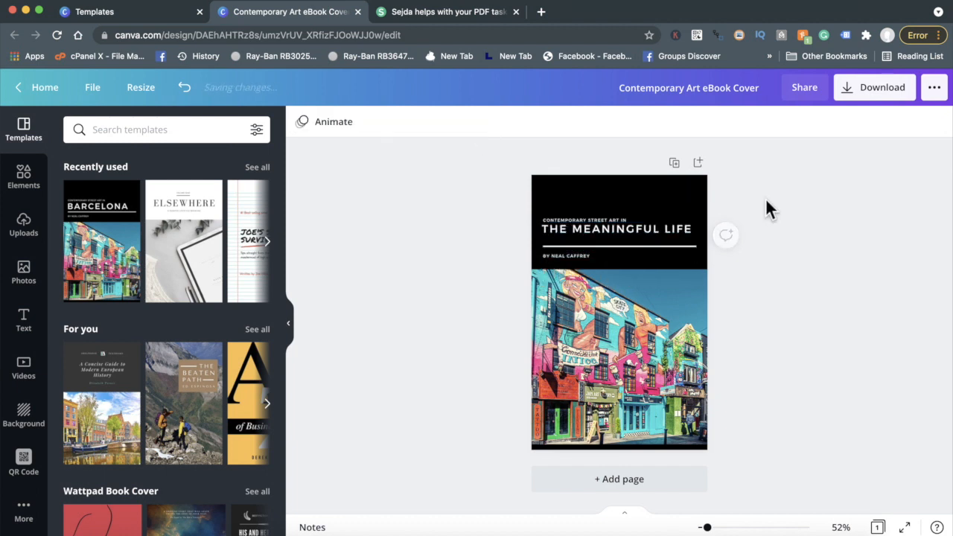
# Replace the template's author name line with the new byline
pyautogui.click(617, 229)
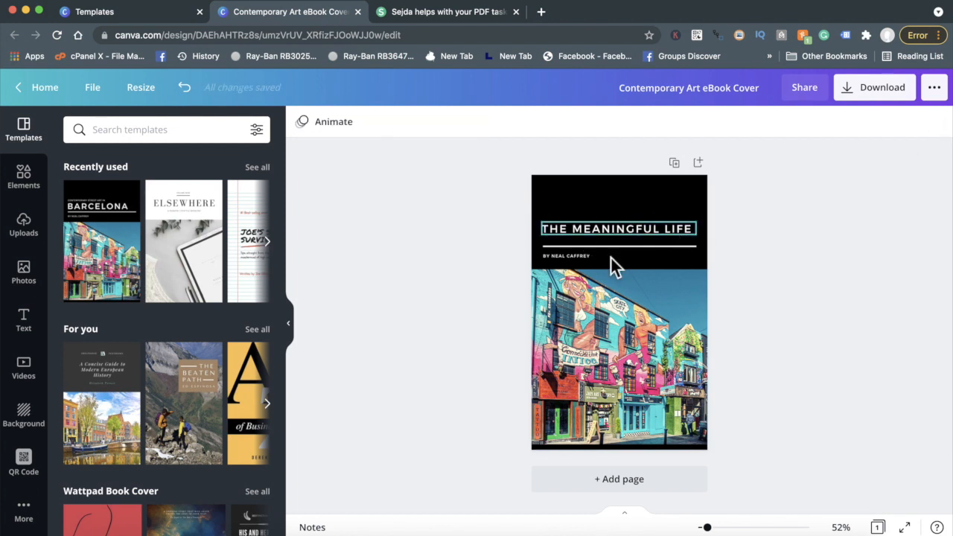
pyautogui.click(567, 256)
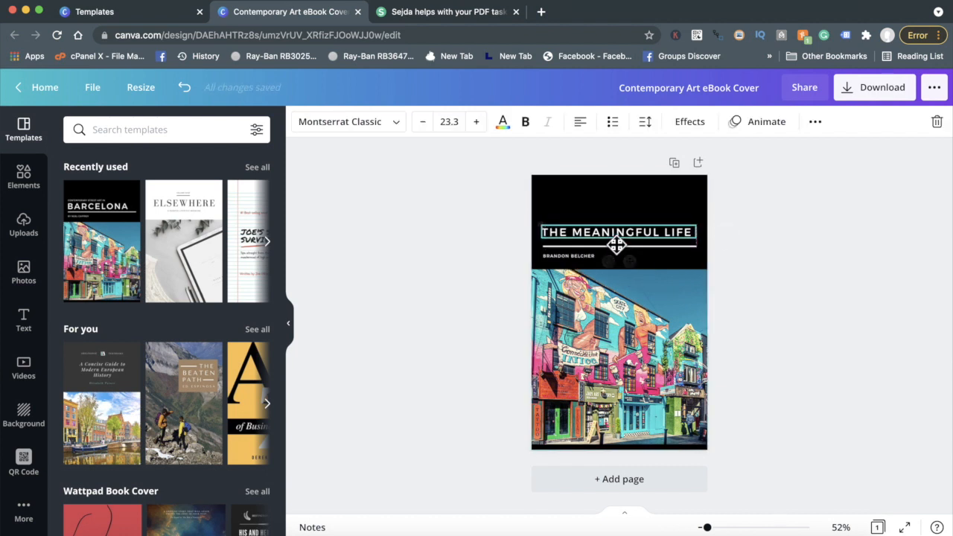
pyautogui.click(616, 233)
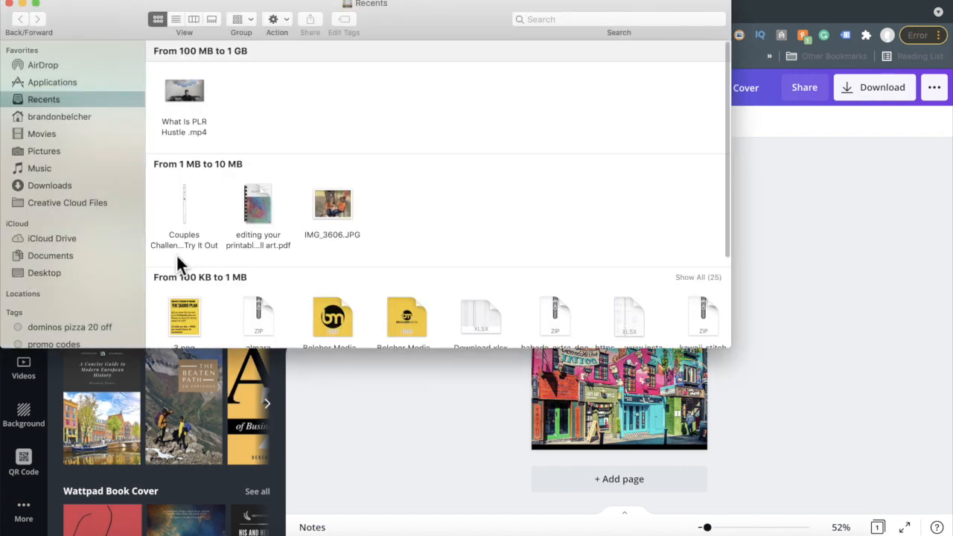
# Open The Meaningful Life.pdf from Downloads > MeaningfulLife > 1 - Ebook
pyautogui.click(50, 185)
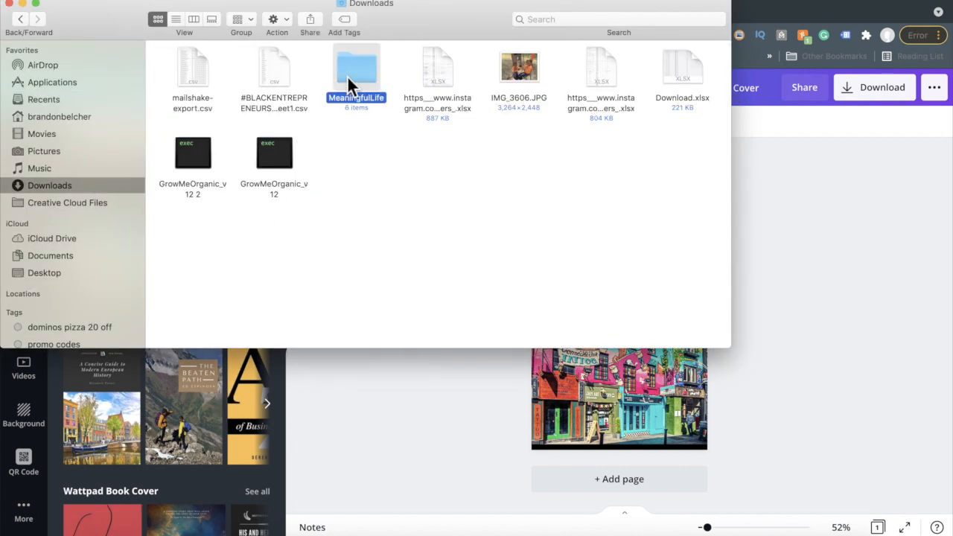
pyautogui.doubleClick(356, 67)
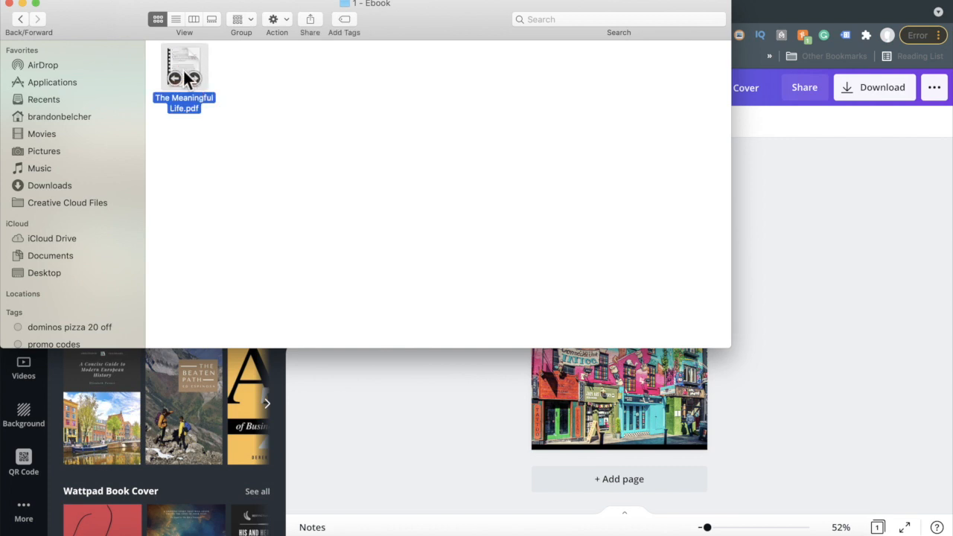
pyautogui.doubleClick(185, 67)
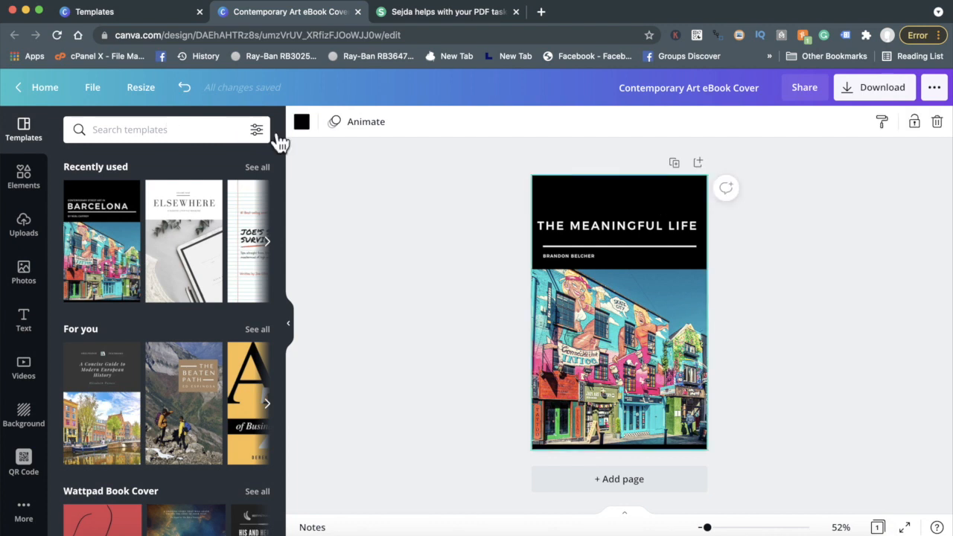
# Recolour the top band slate blue and delete the street photo, keeping its empty frame
pyautogui.click(301, 122)
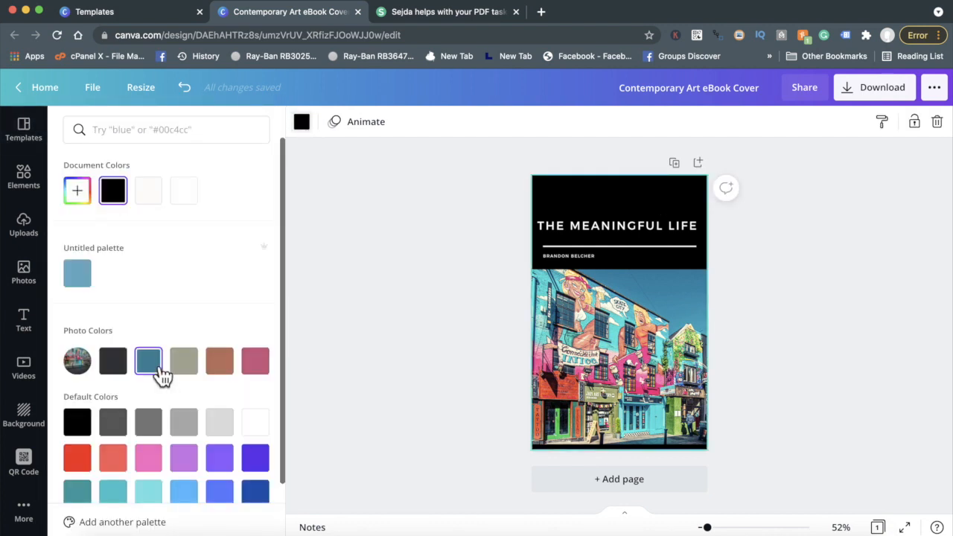
pyautogui.click(256, 362)
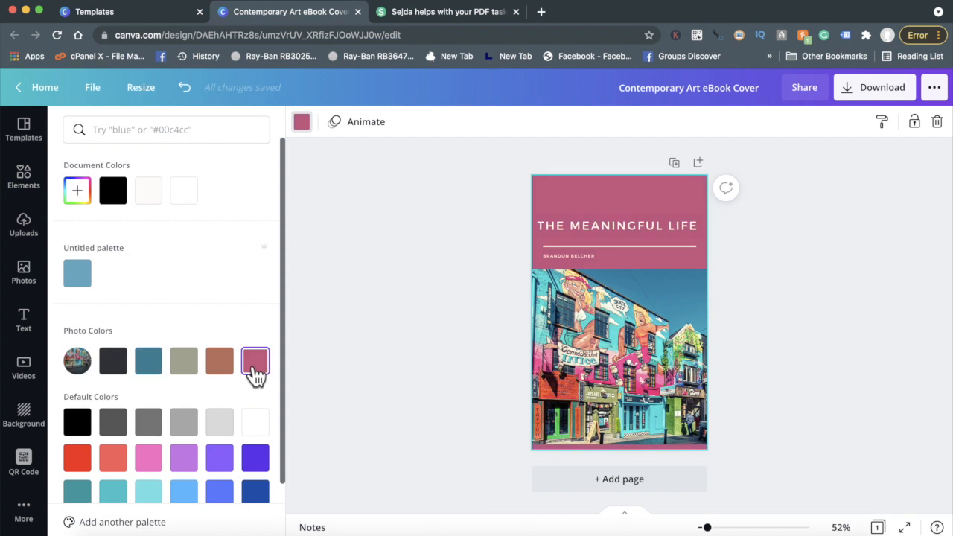
pyautogui.click(149, 362)
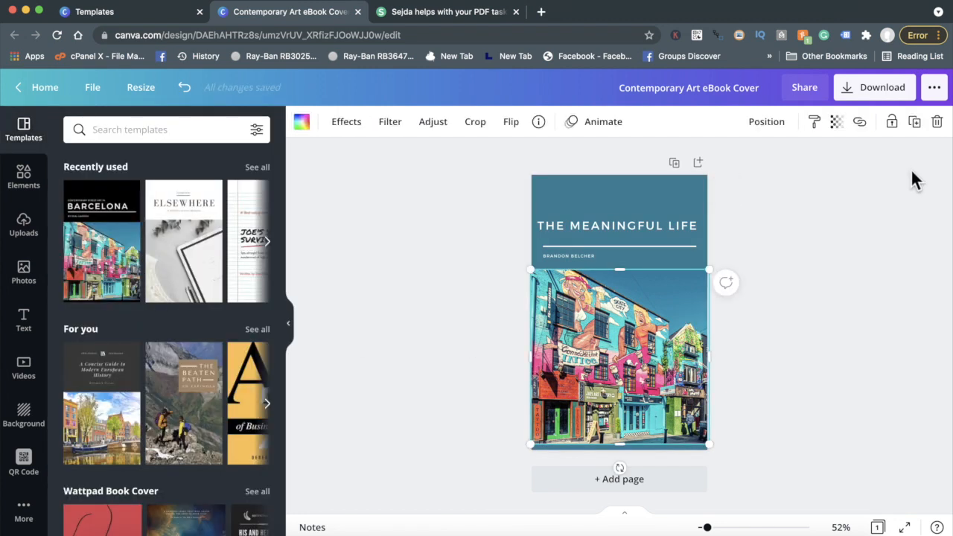
pyautogui.click(937, 122)
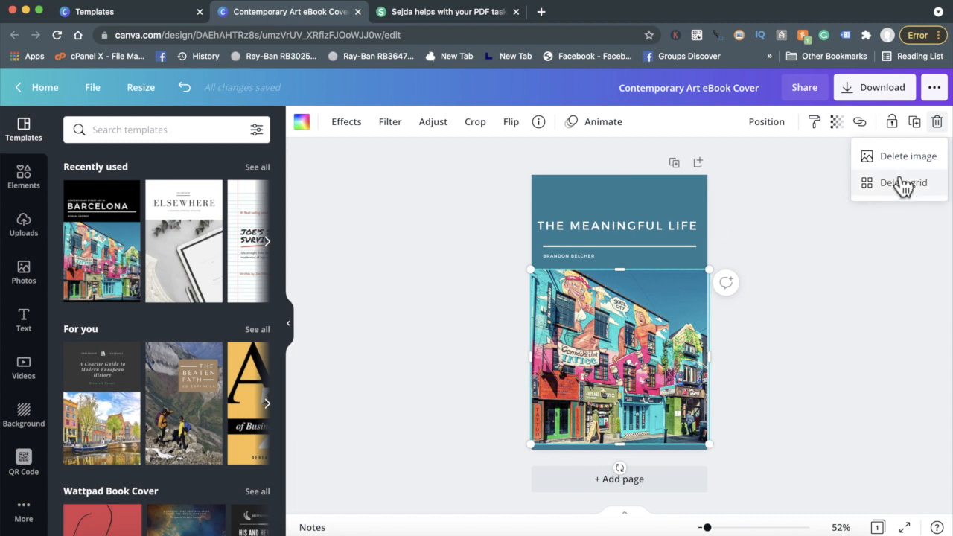
pyautogui.click(908, 156)
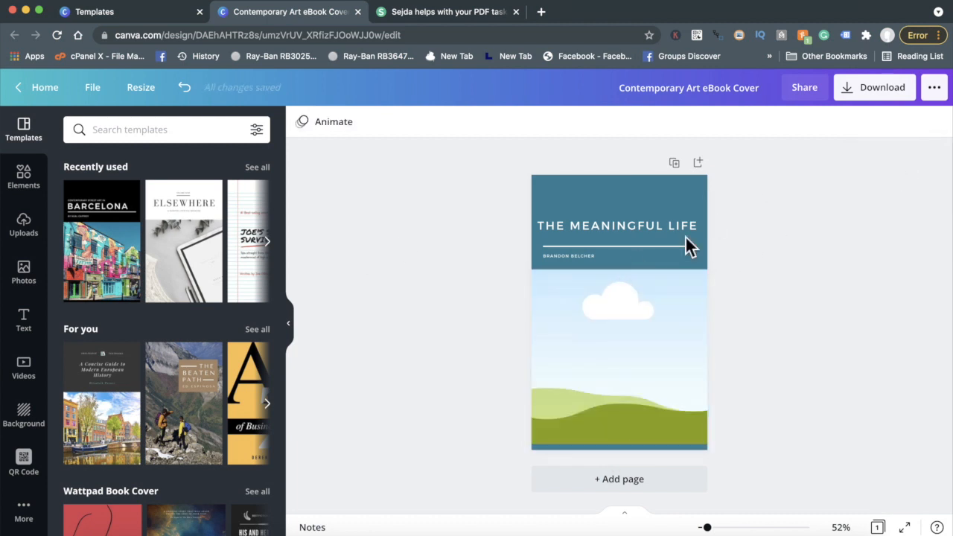
# Fill the empty cover frame with a stock road photo from a 'road' search
pyautogui.click(24, 512)
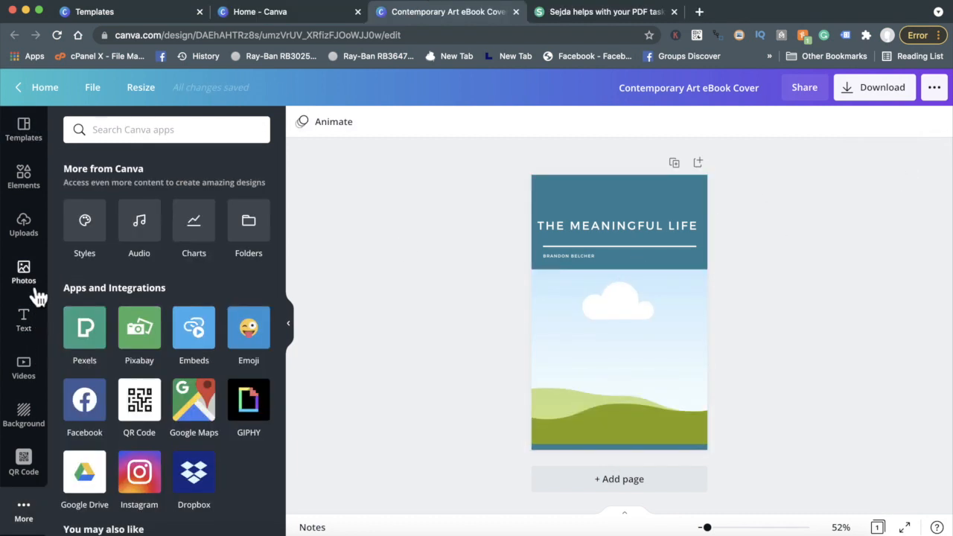
pyautogui.click(24, 271)
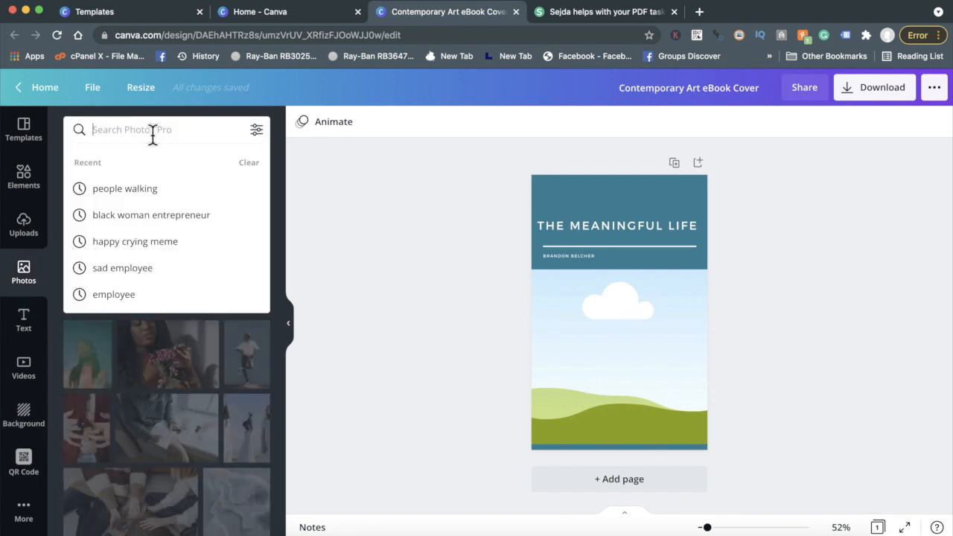
pyautogui.write('road')
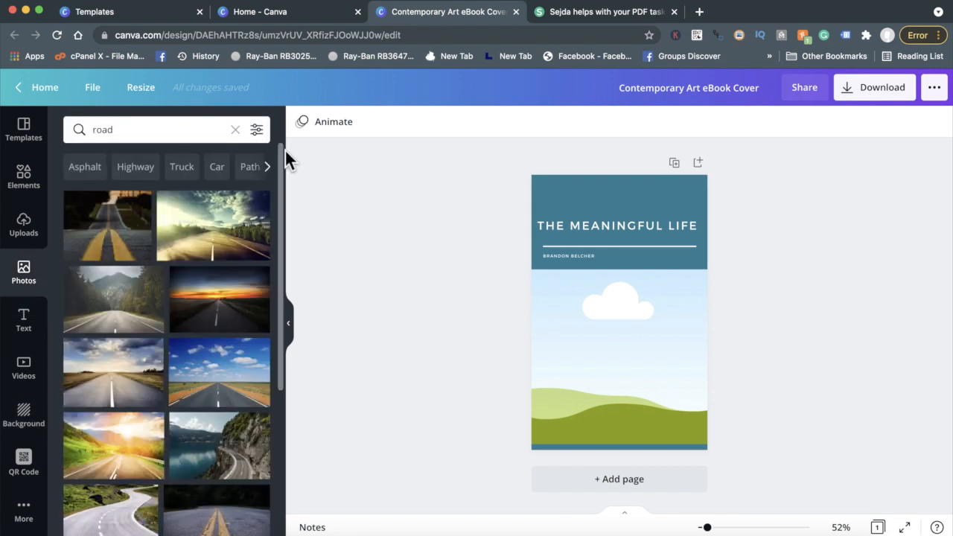
pyautogui.click(107, 227)
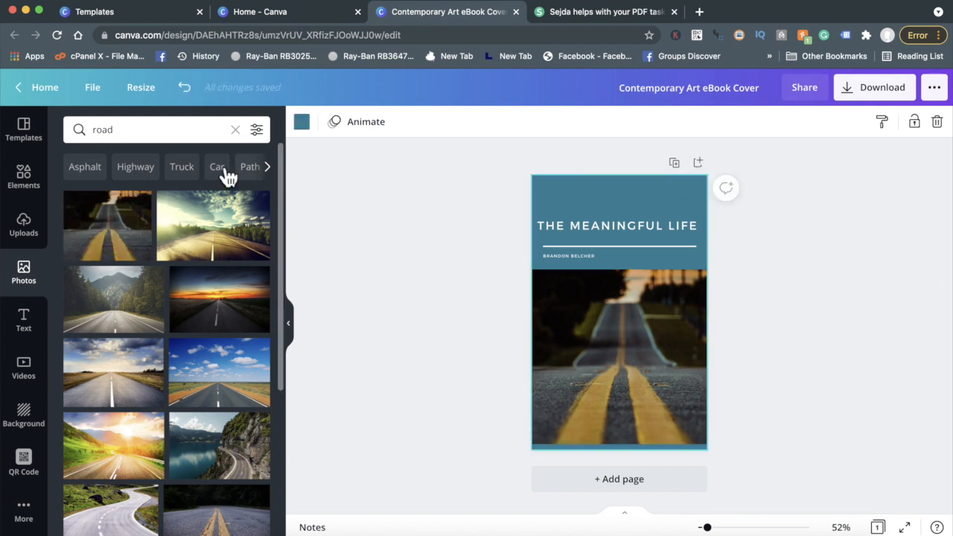
pyautogui.click(301, 122)
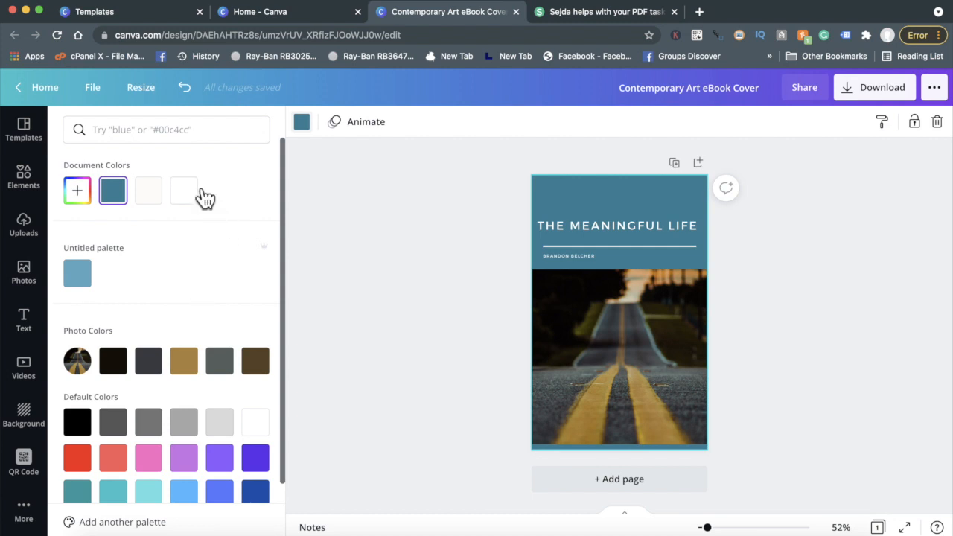
# Make the top band white with black title text and black author name
pyautogui.click(185, 191)
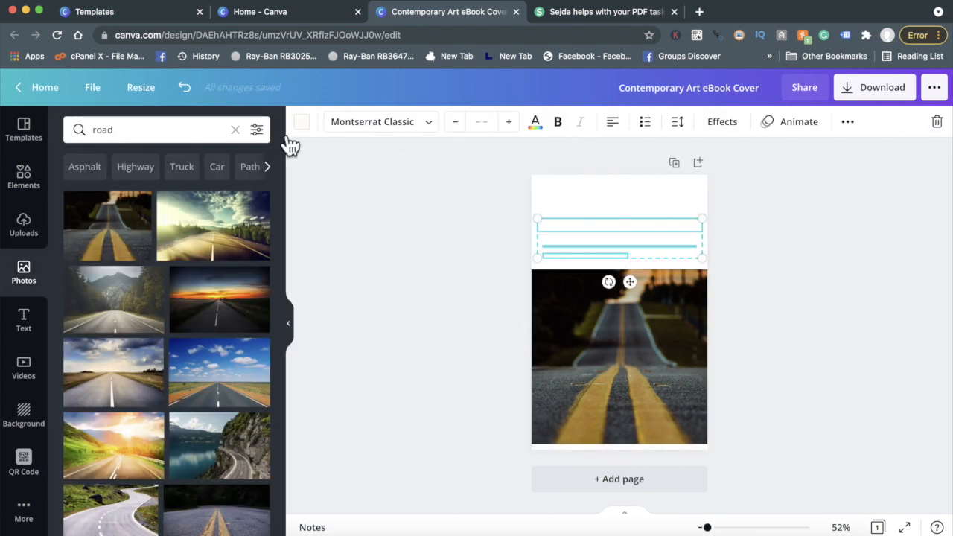
pyautogui.click(535, 122)
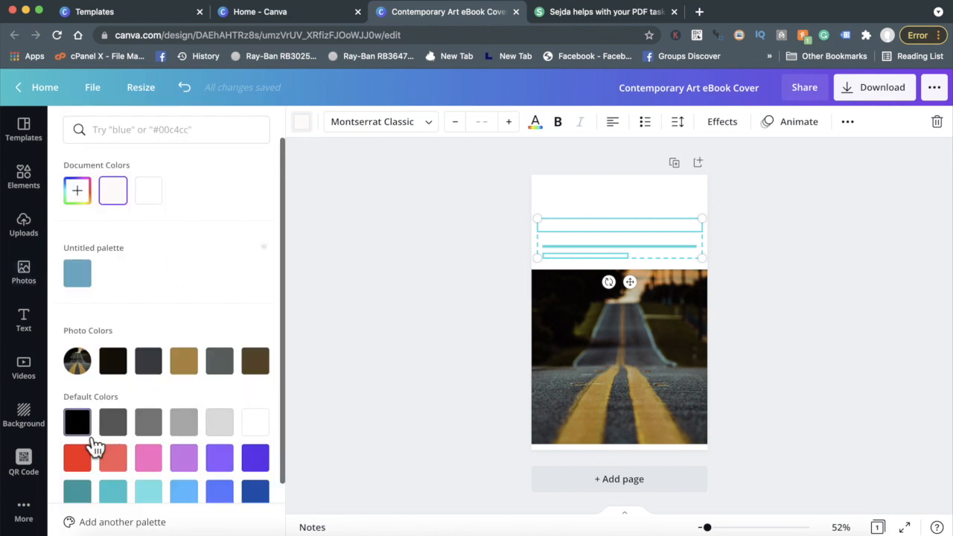
pyautogui.click(77, 422)
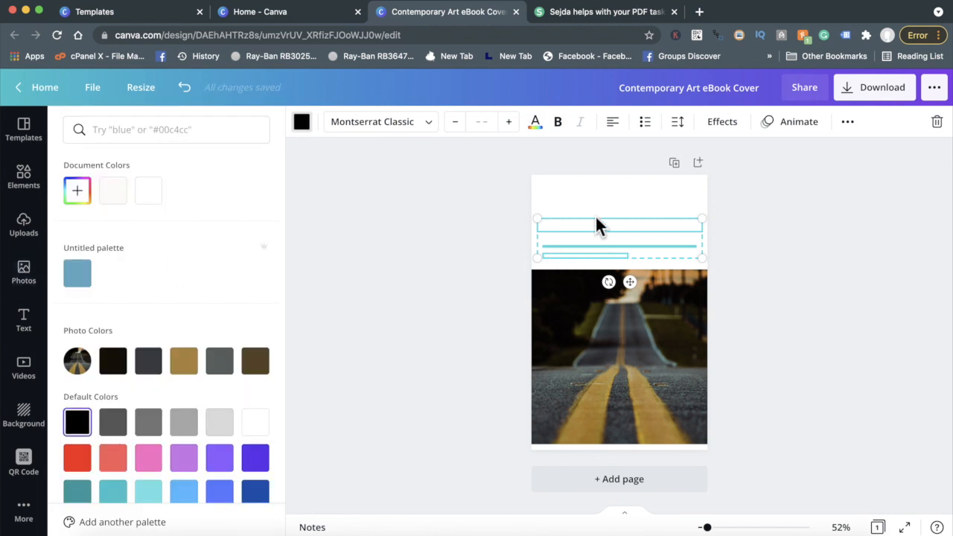
pyautogui.click(78, 421)
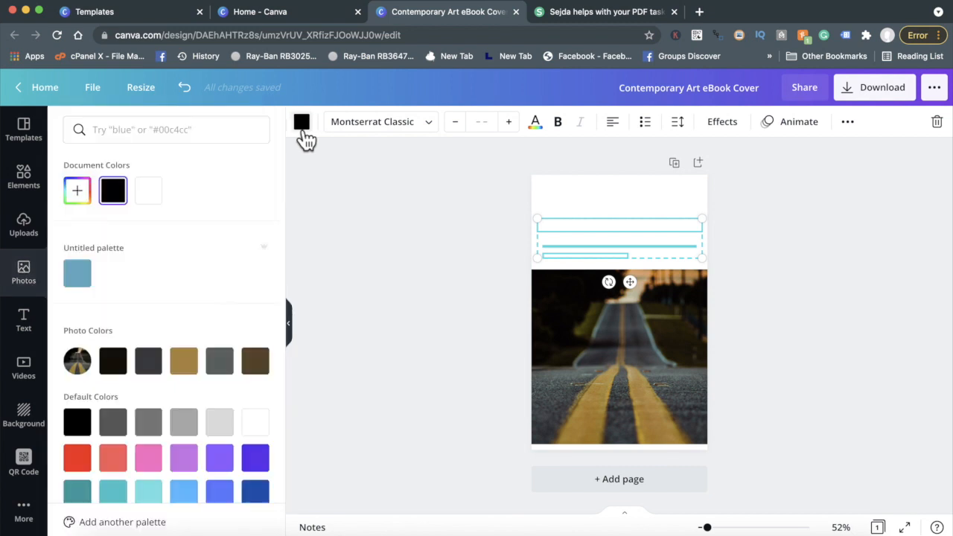
pyautogui.write('road')
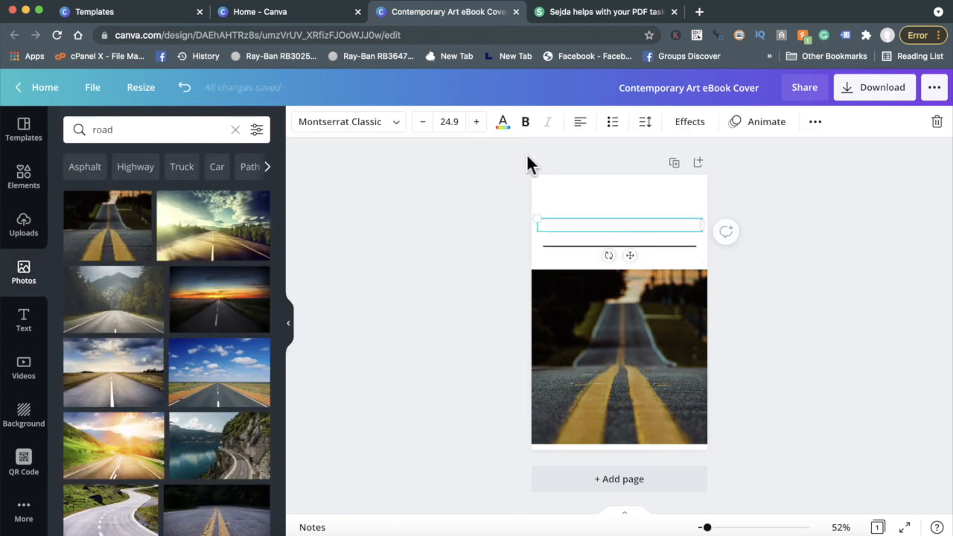
pyautogui.click(504, 123)
pyautogui.write('THE MEANINGFUL LIFE')
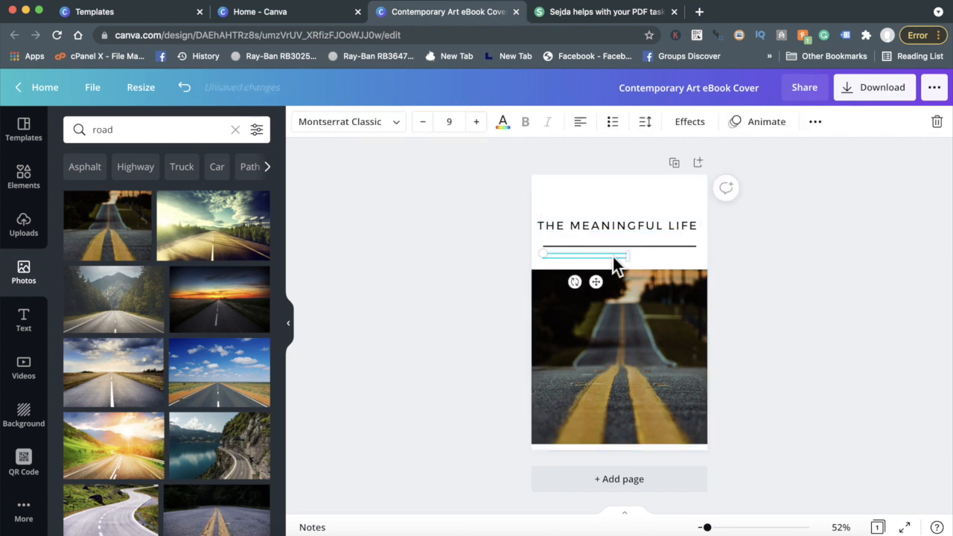
pyautogui.click(503, 122)
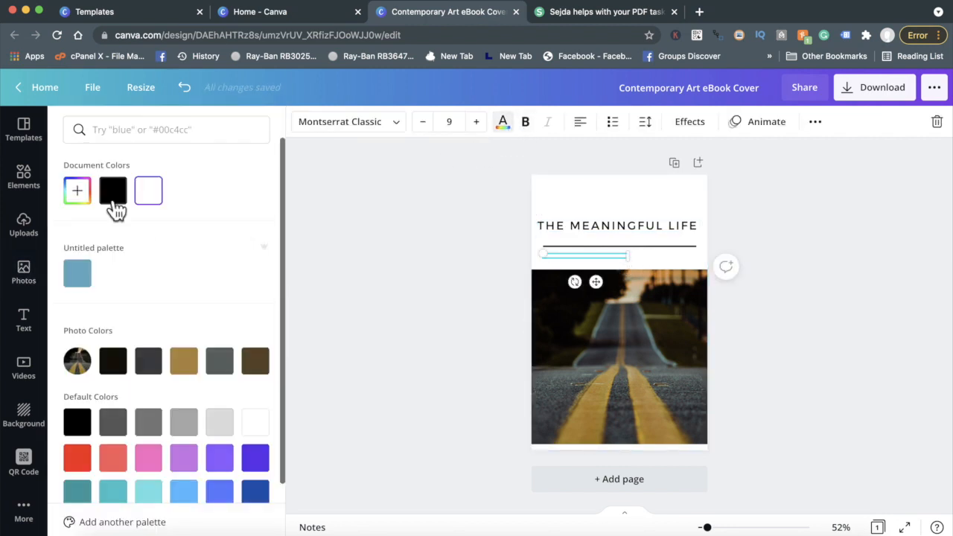
pyautogui.click(24, 271)
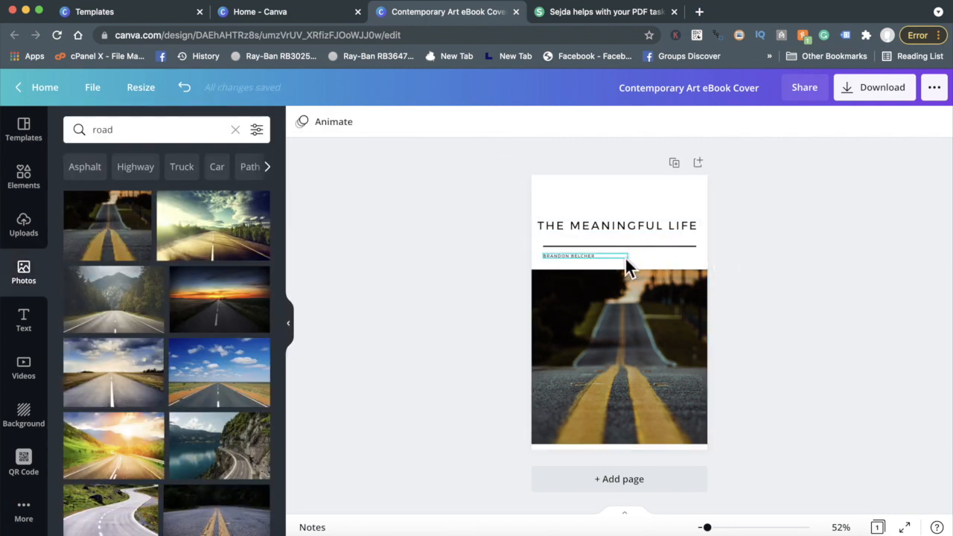
# Enlarge the title two font steps over three centred lines and move it up above the rule
pyautogui.click(616, 225)
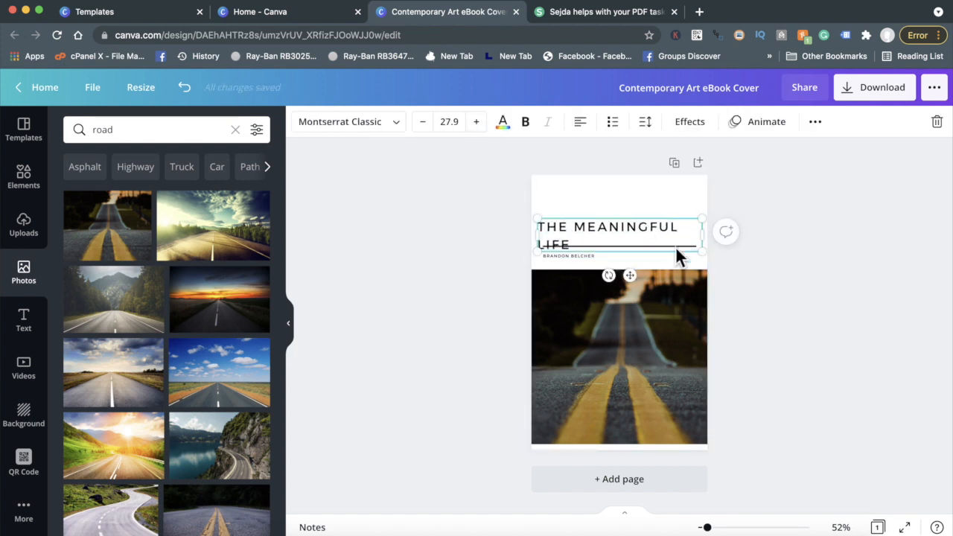
pyautogui.click(477, 122)
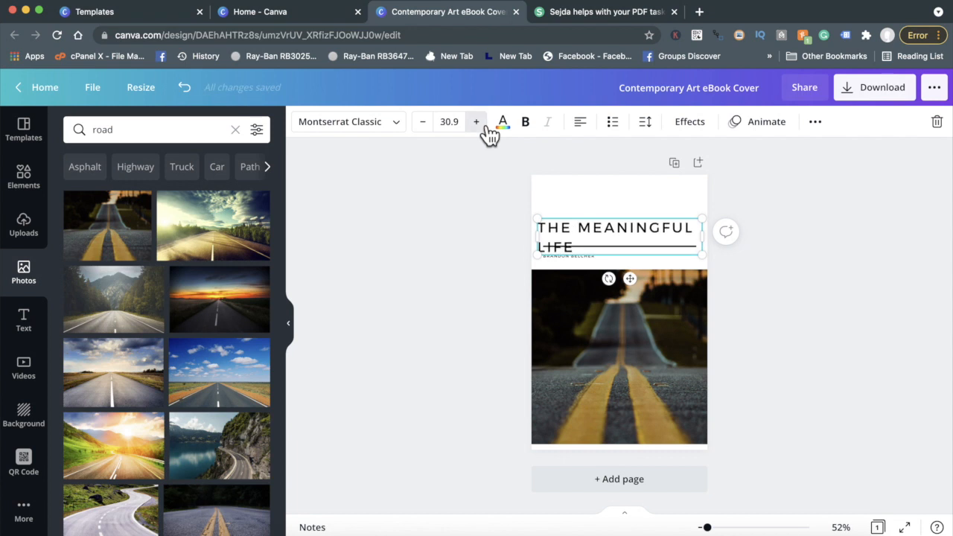
pyautogui.click(477, 122)
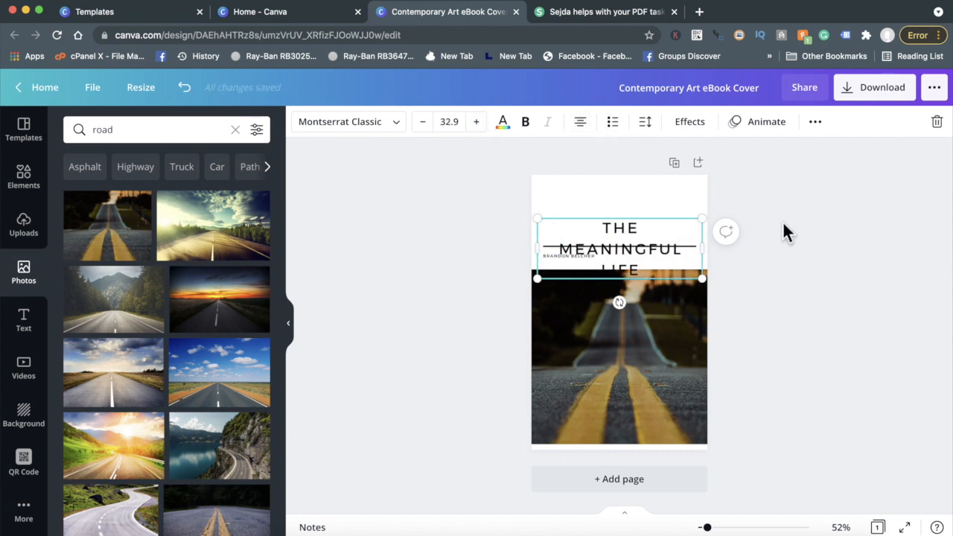
pyautogui.moveTo(620, 248); pyautogui.dragTo(620, 216)
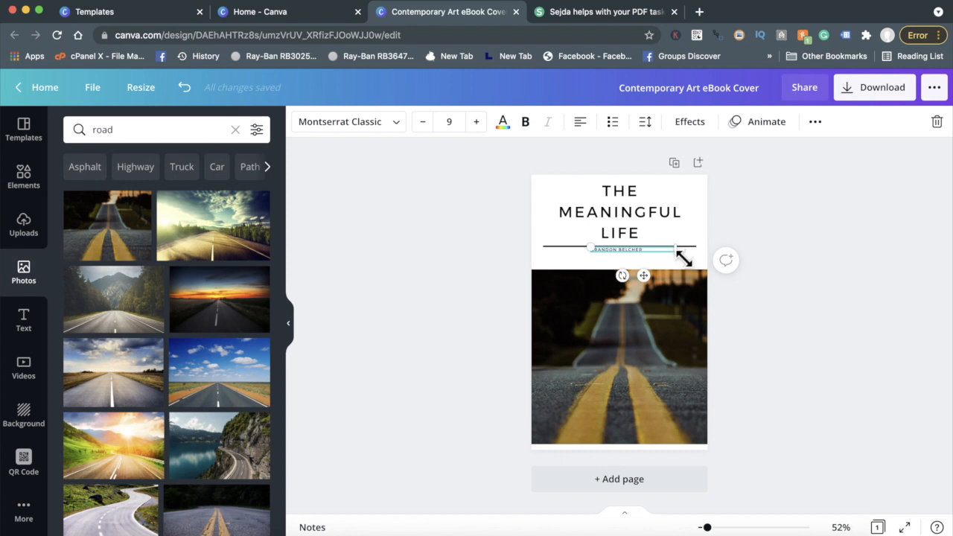
pyautogui.moveTo(796, 241)
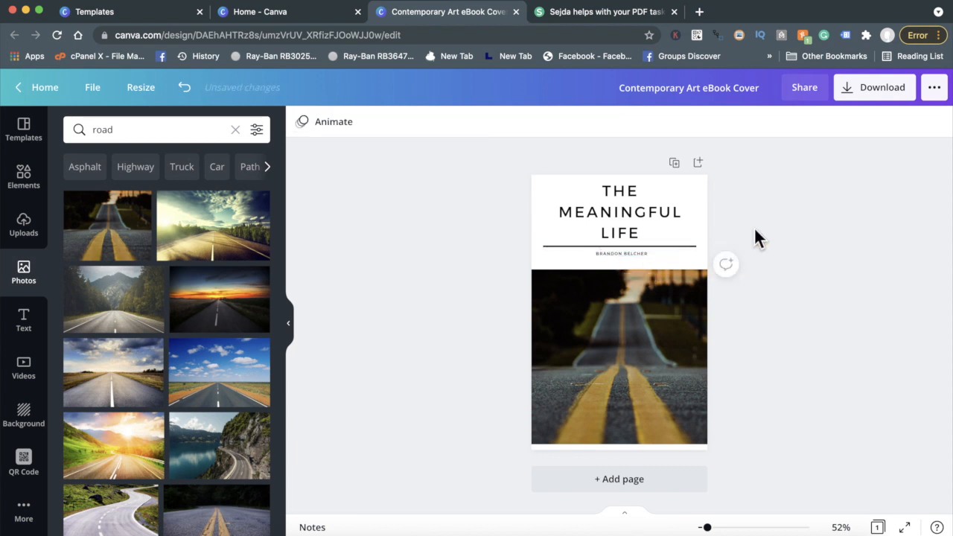
# Bold the word MEANINGFUL and swap the road photo for a smiling man from a 'happy' search
pyautogui.click(619, 212)
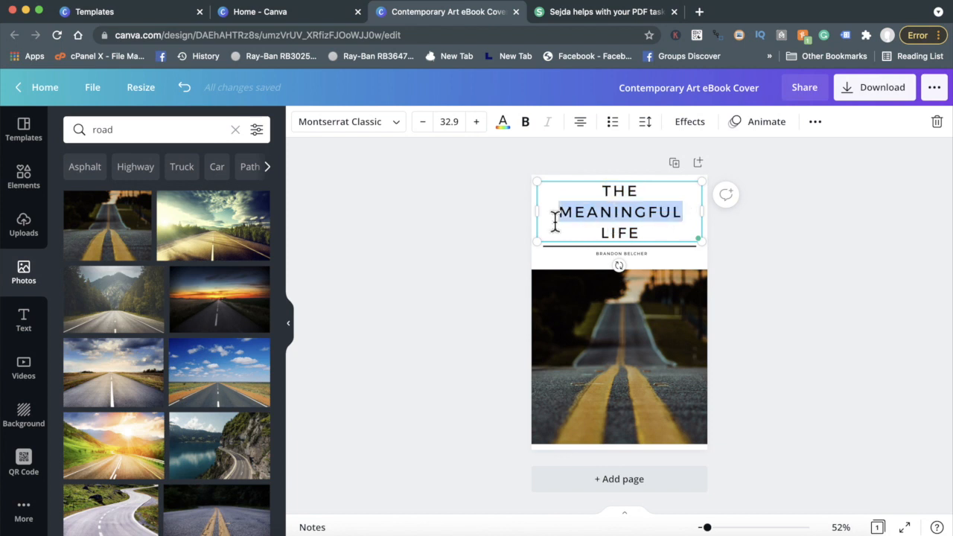
pyautogui.click(864, 222)
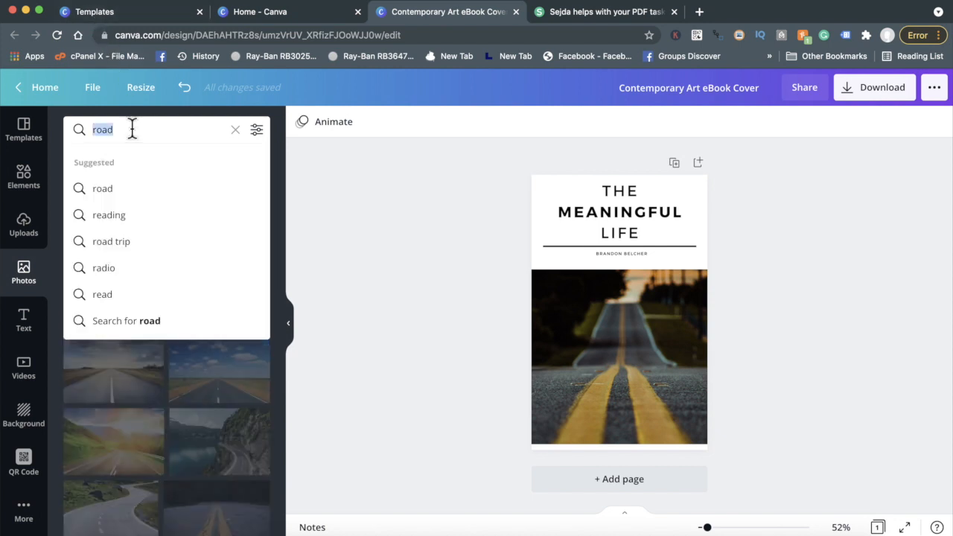
pyautogui.write('happy')
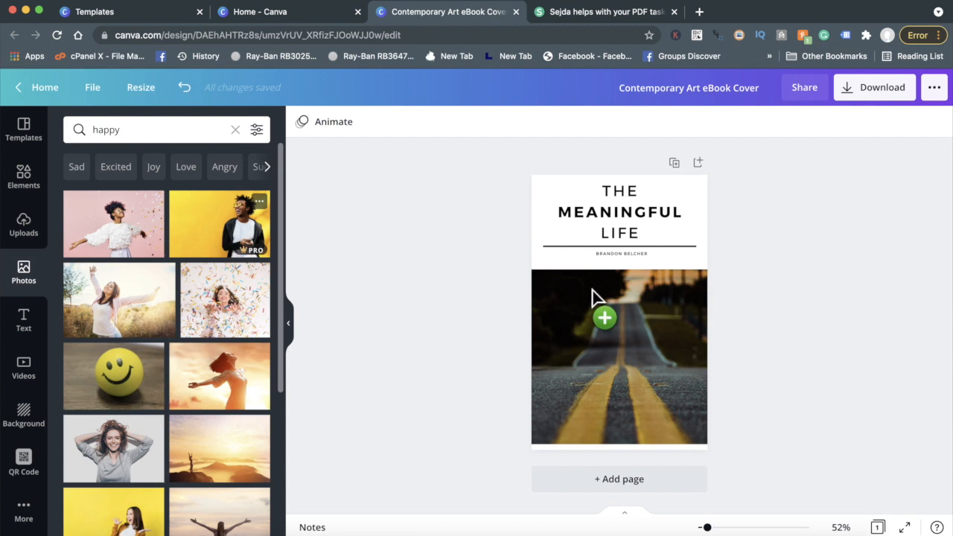
pyautogui.click(220, 223)
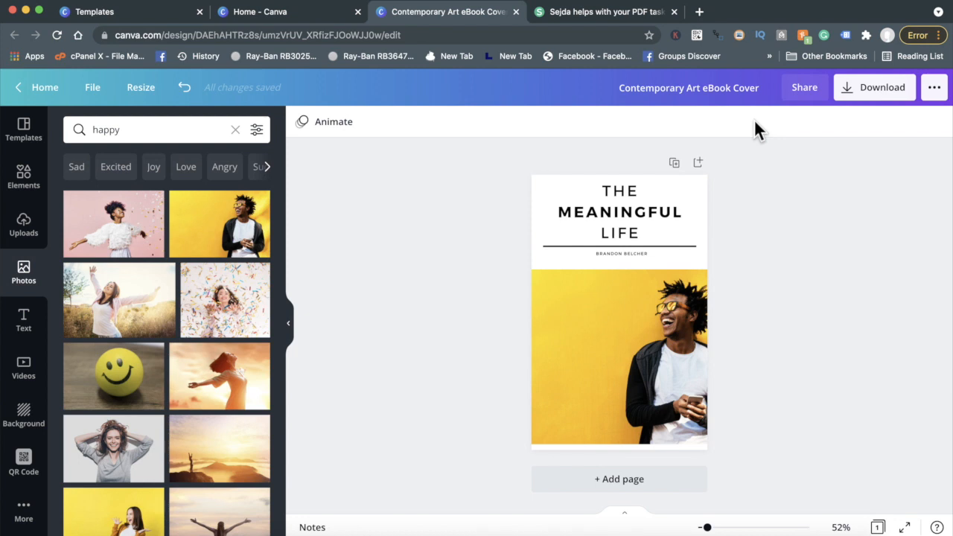
pyautogui.moveTo(929, 113)
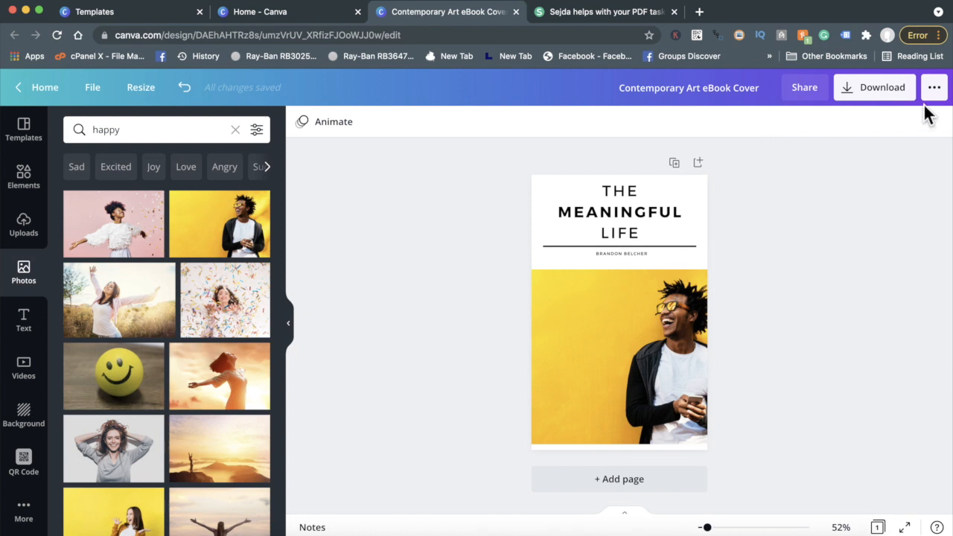
# Download the finished cover design as a PNG
pyautogui.click(873, 86)
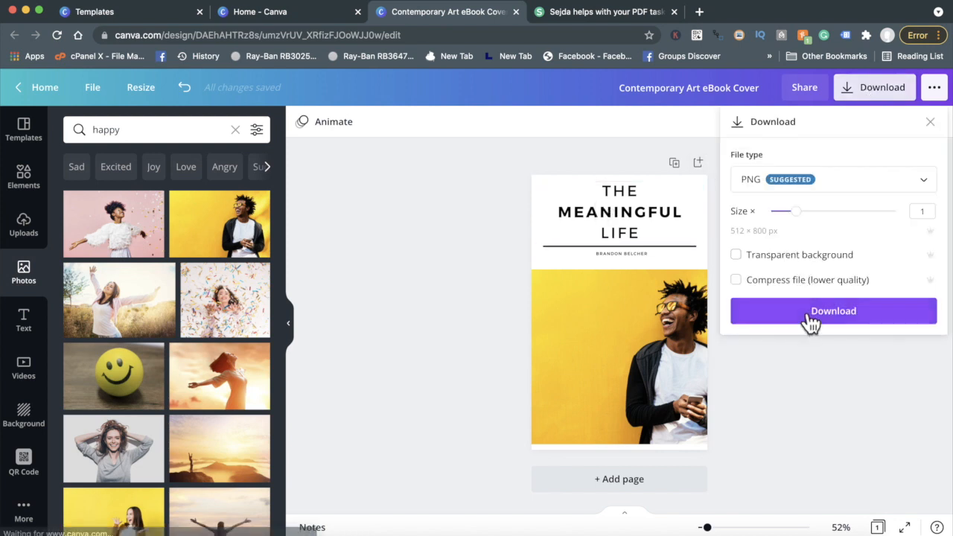
pyautogui.click(833, 311)
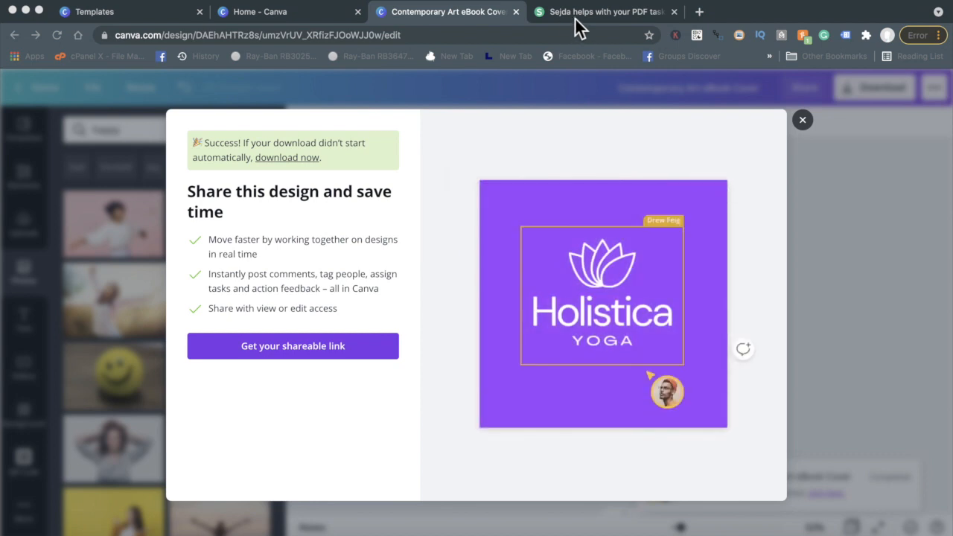
# Switch to Sejda and start Edit a PDF document with an uploaded file
pyautogui.click(603, 12)
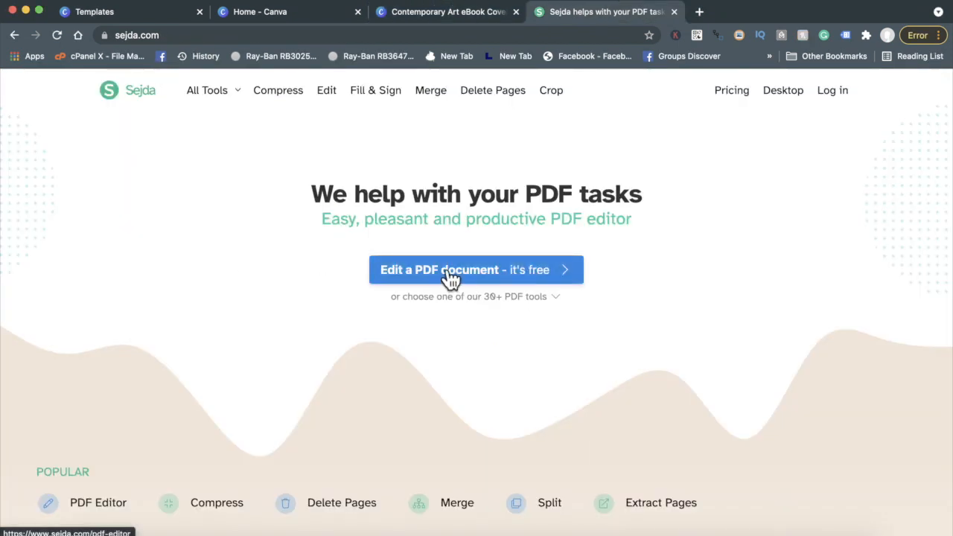
pyautogui.moveTo(463, 296)
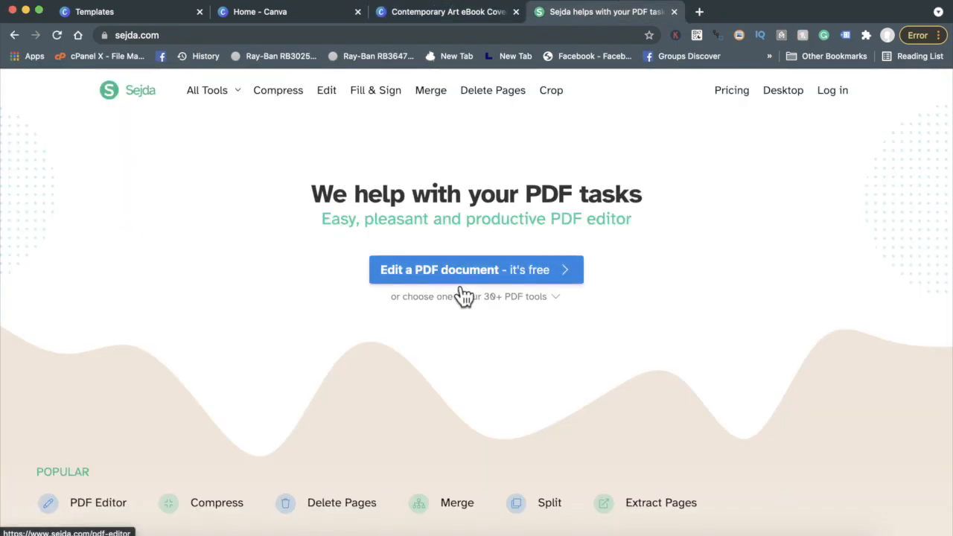
pyautogui.click(476, 269)
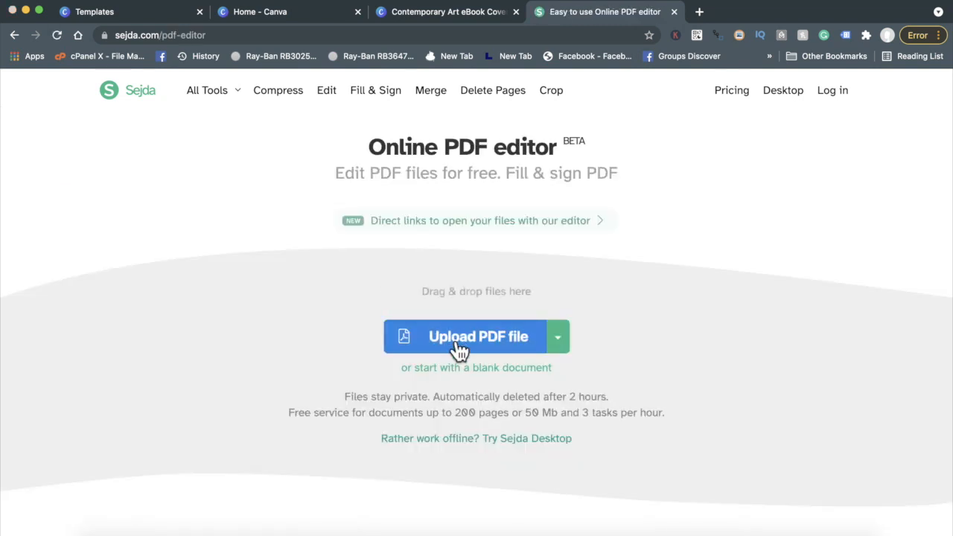
pyautogui.click(476, 337)
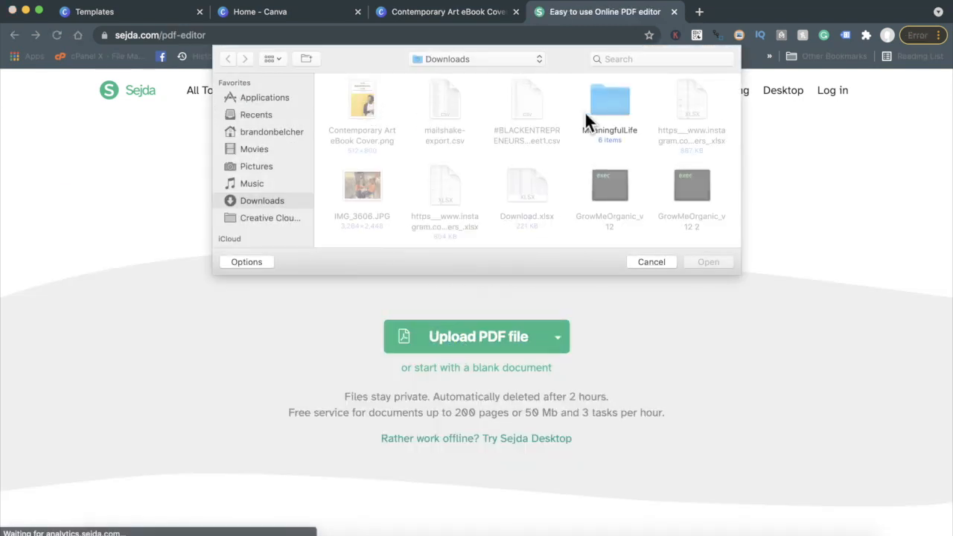
# Load The Meaningful Life.pdf from MeaningfulLife > 1 - Ebook into the editor
pyautogui.doubleClick(611, 101)
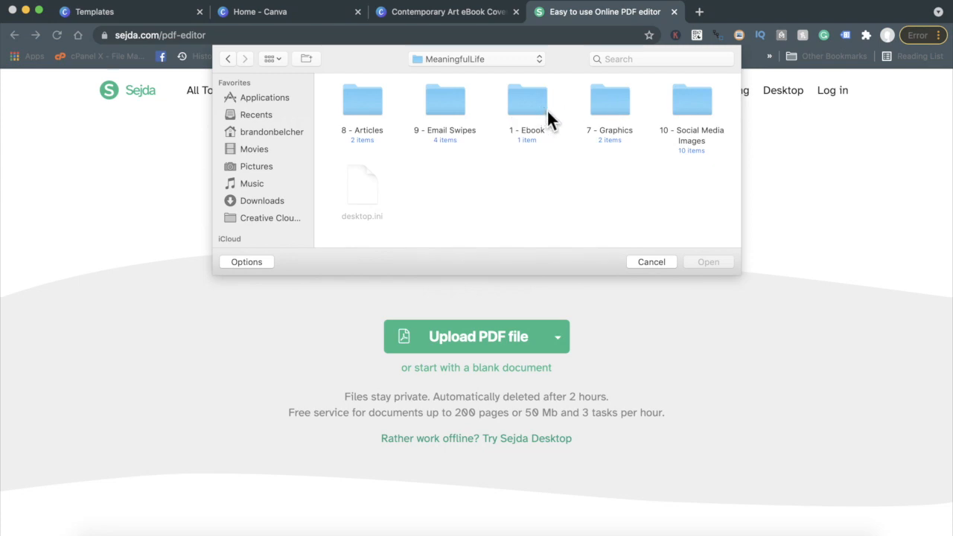
pyautogui.doubleClick(527, 99)
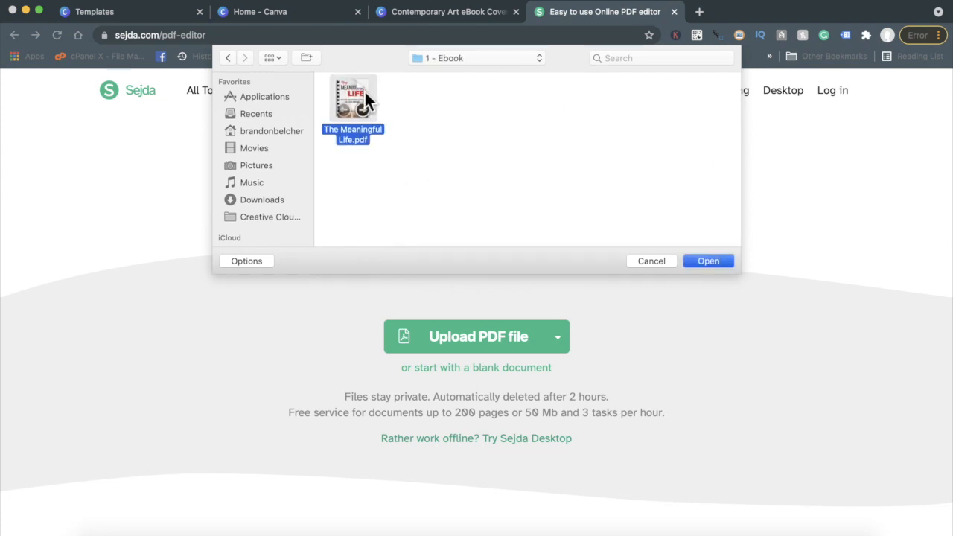
pyautogui.click(707, 261)
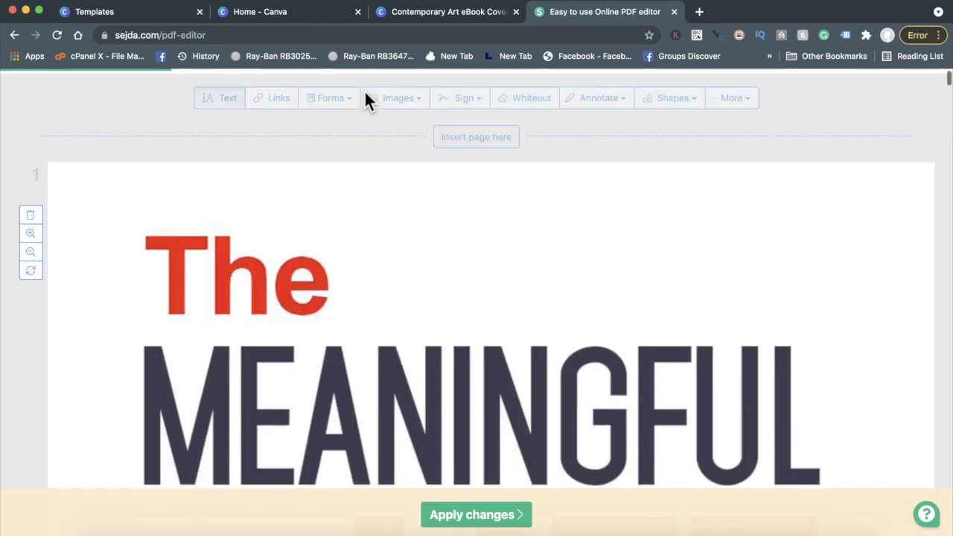
pyautogui.scroll(-3)
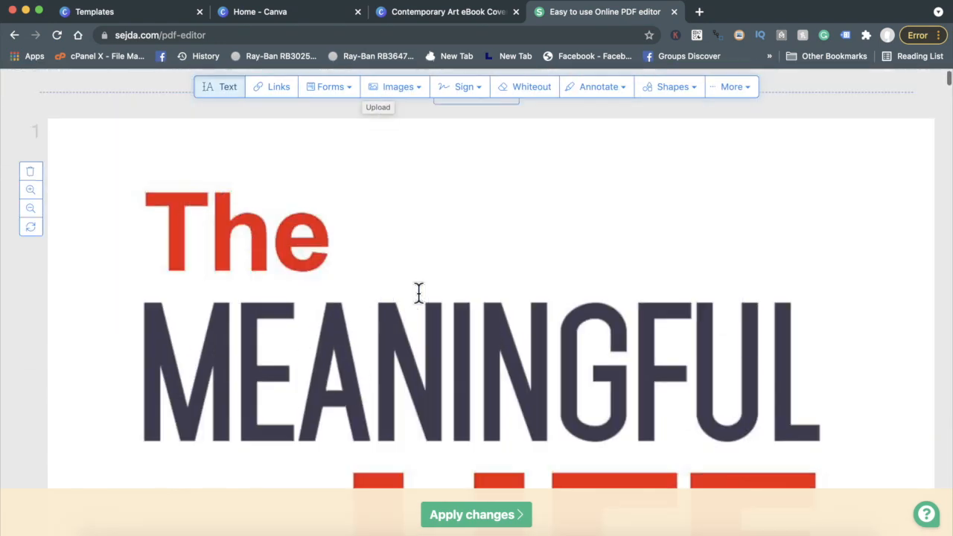
pyautogui.scroll(3)
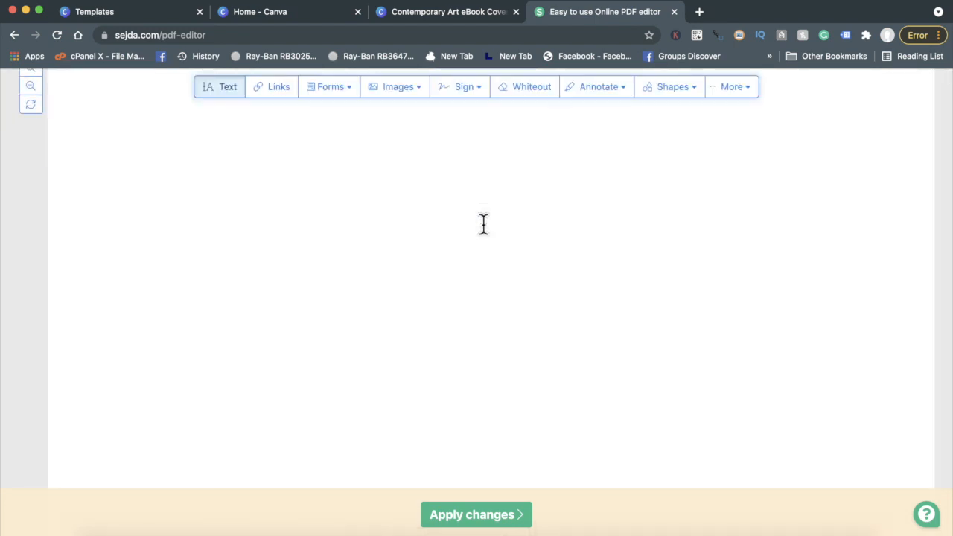
pyautogui.scroll(3)
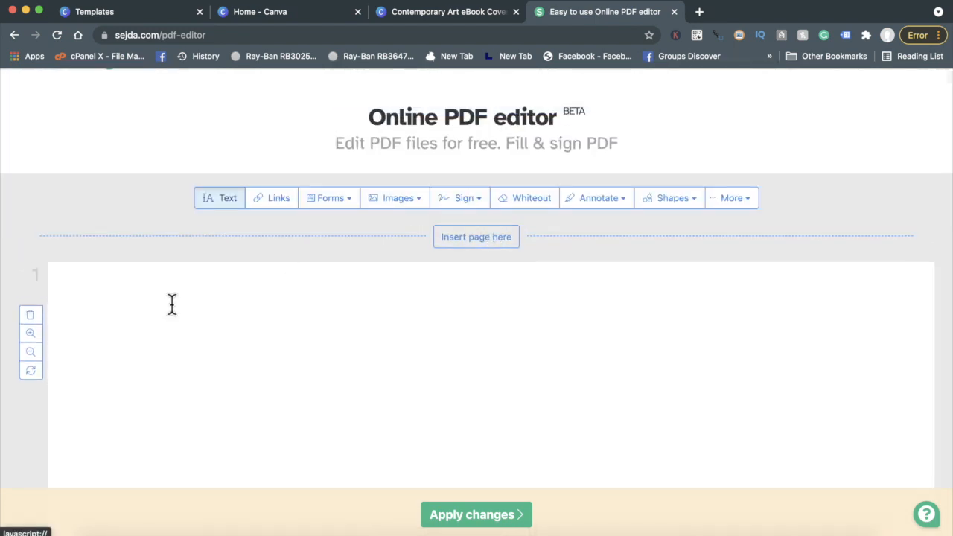
# Insert the downloaded Canva cover image and move it to page 1's top-left corner
pyautogui.click(396, 196)
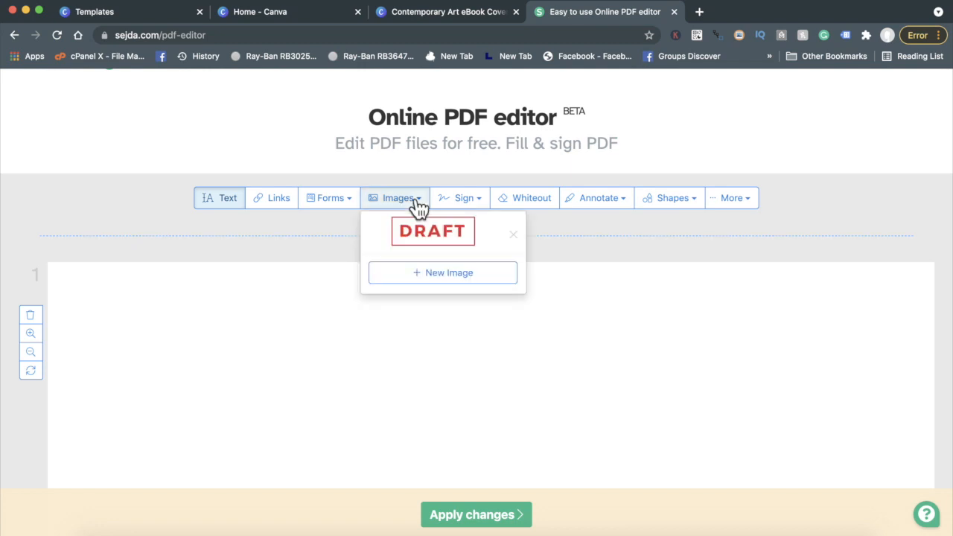
pyautogui.click(443, 272)
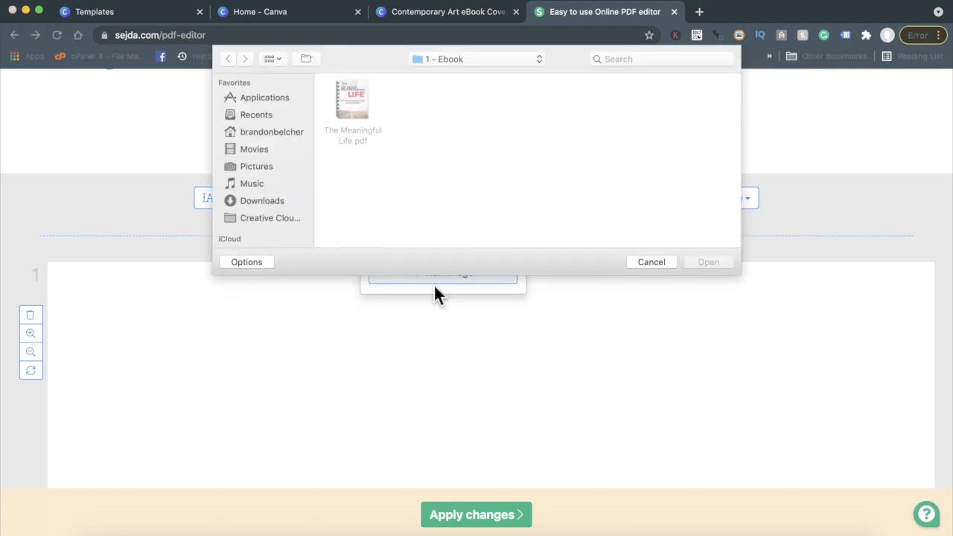
pyautogui.click(262, 199)
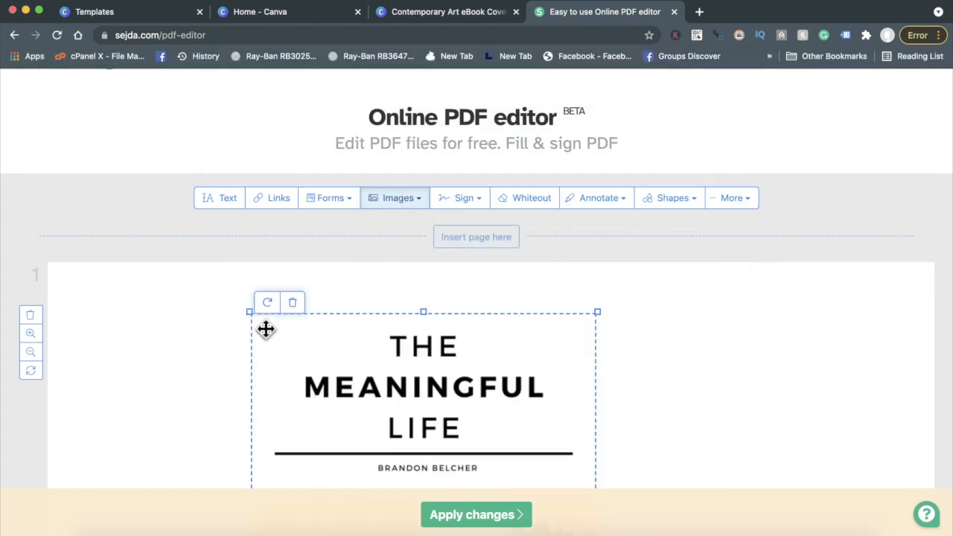
pyautogui.moveTo(265, 329); pyautogui.dragTo(141, 290)
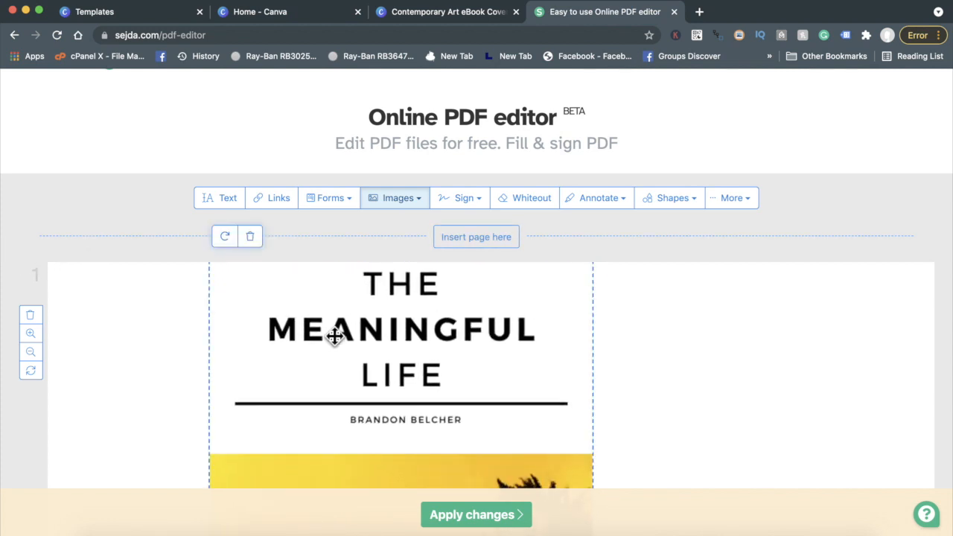
# Enlarge the cover image by its corner handle until it fills the first page
pyautogui.scroll(-3)
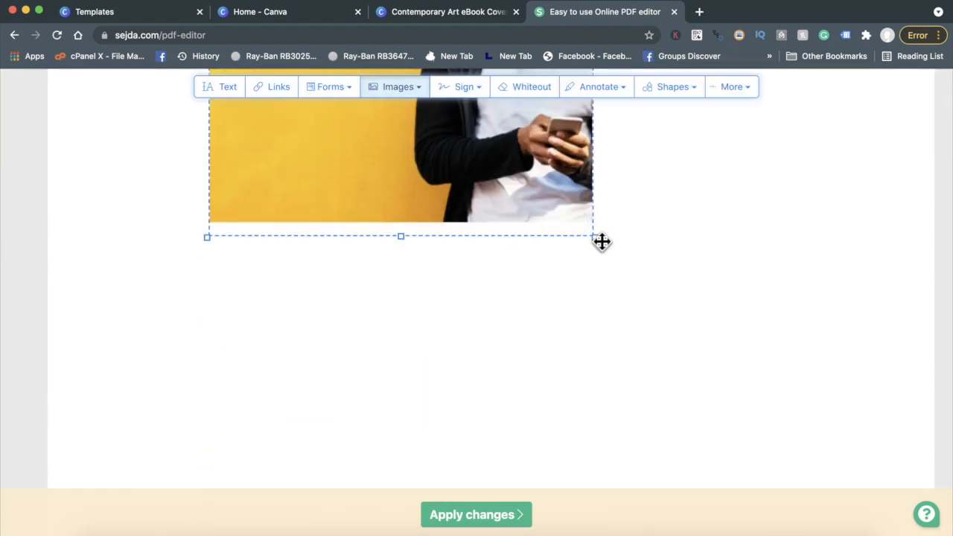
pyautogui.moveTo(601, 241); pyautogui.dragTo(801, 484)
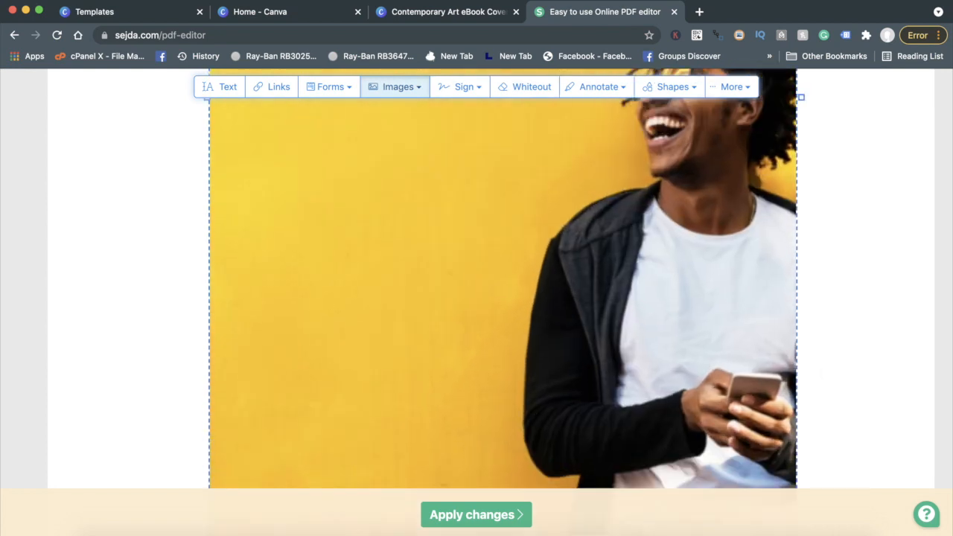
pyautogui.scroll(-3)
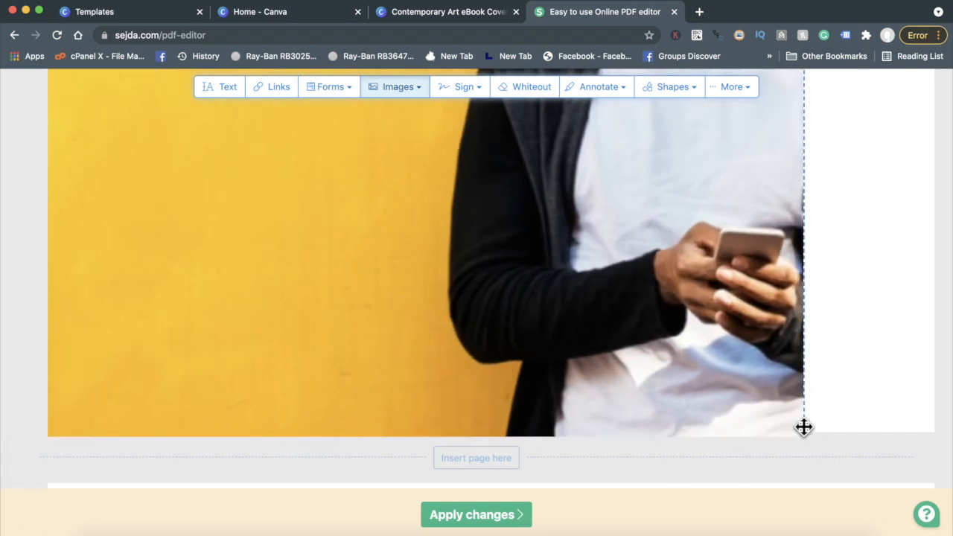
pyautogui.scroll(3)
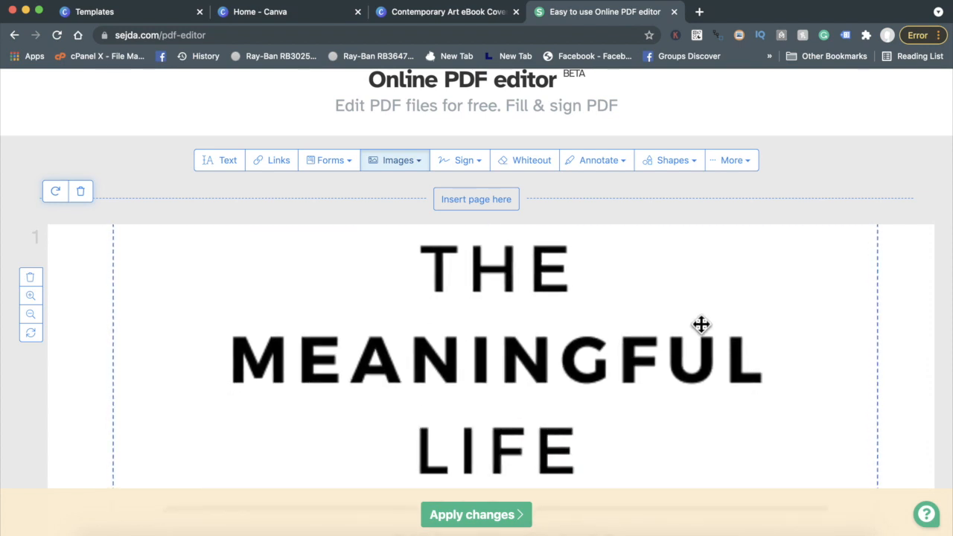
pyautogui.scroll(-3)
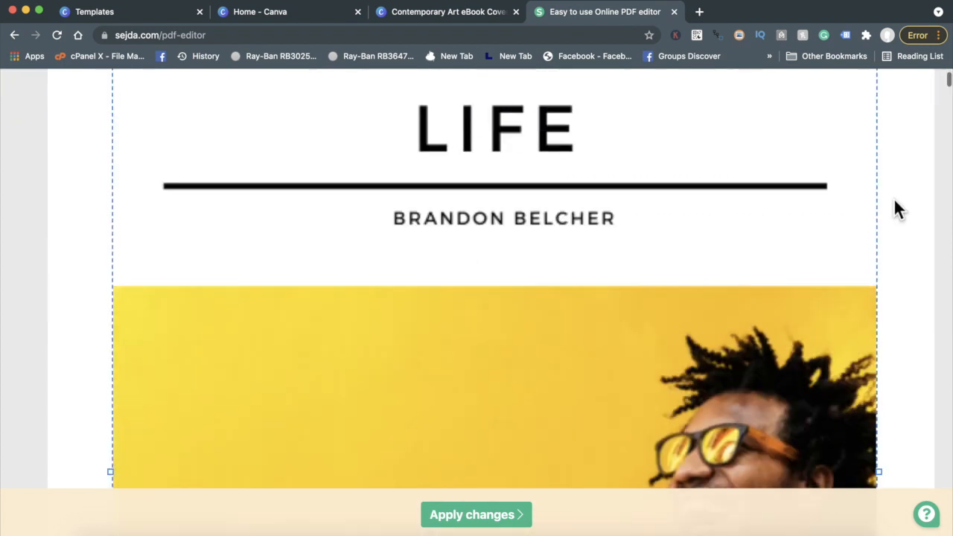
pyautogui.scroll(-3)
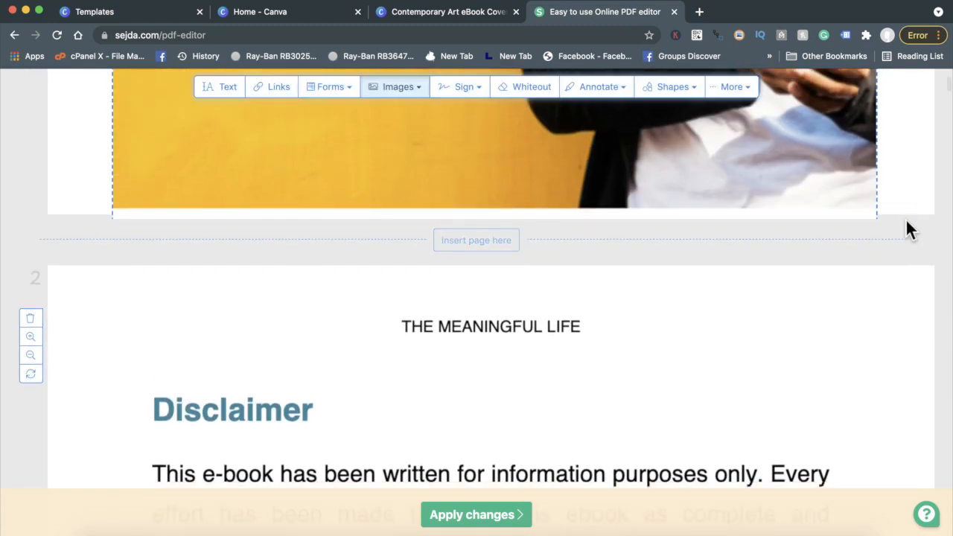
pyautogui.moveTo(851, 213)
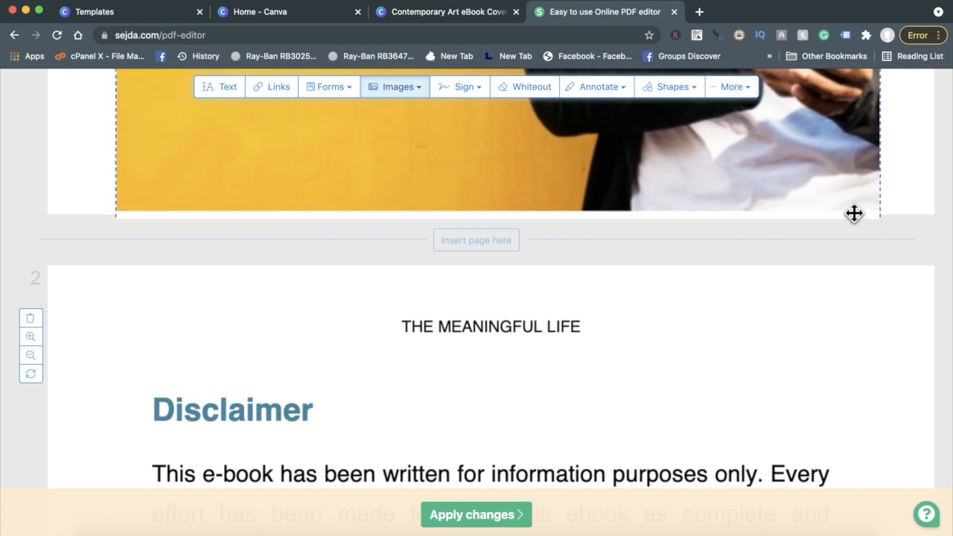
pyautogui.moveTo(921, 245)
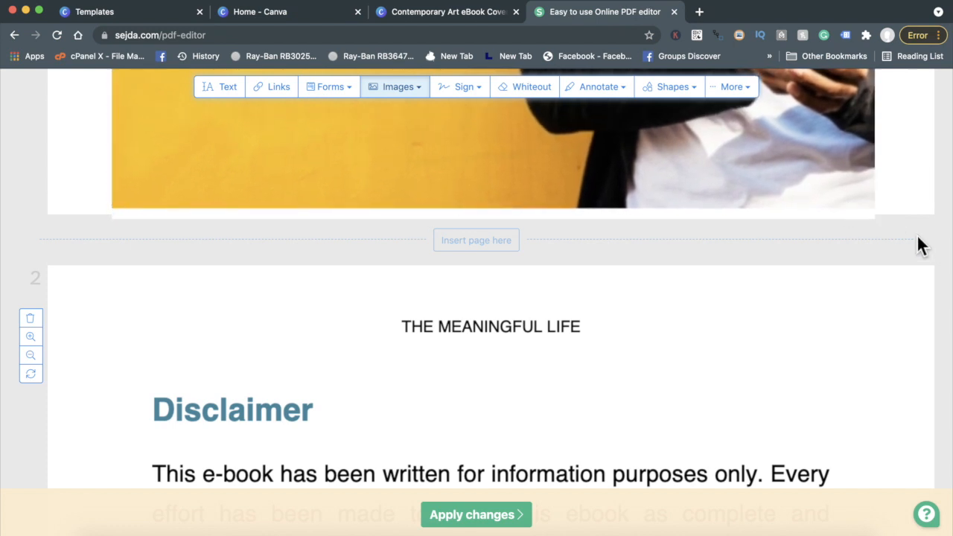
# Dismiss Canva's download success dialog, glance at the cover design, and return to Sejda
pyautogui.click(447, 12)
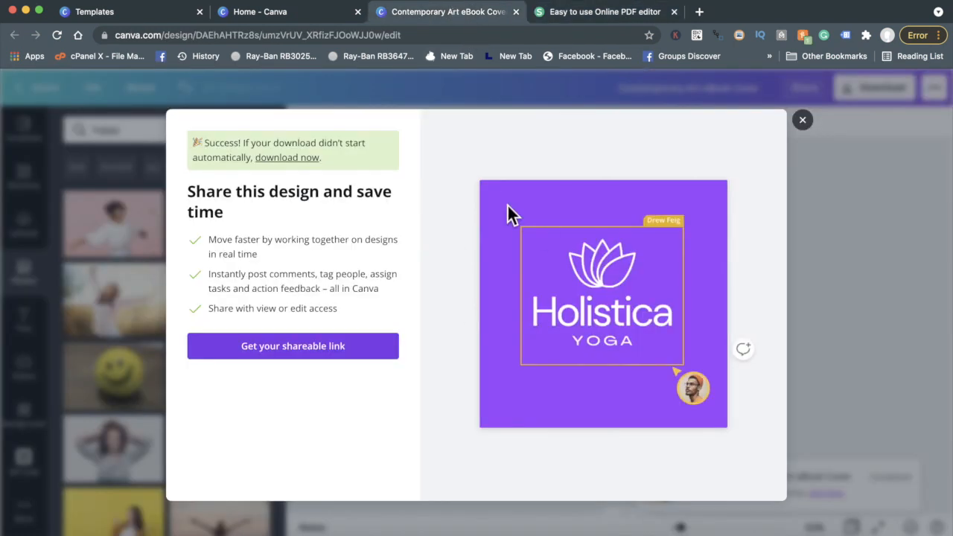
pyautogui.click(802, 119)
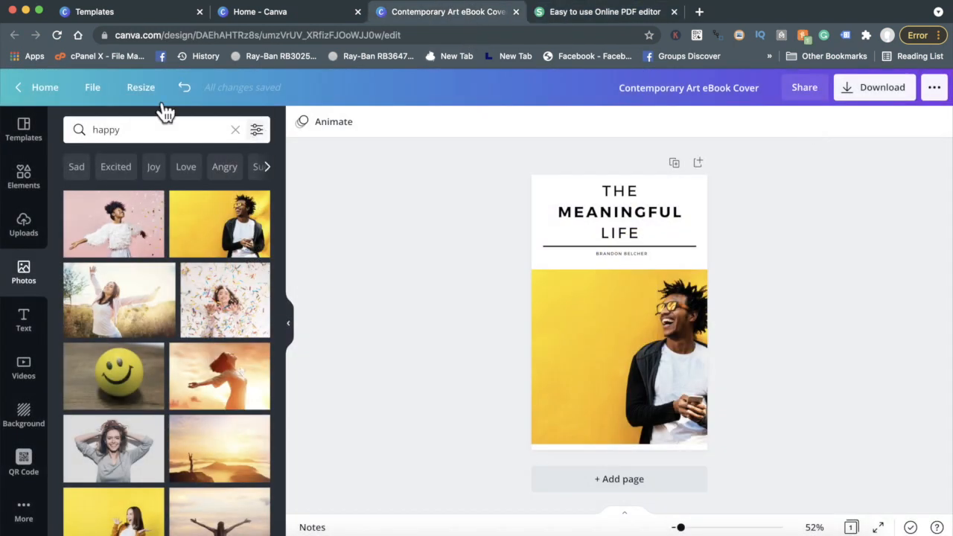
pyautogui.click(140, 87)
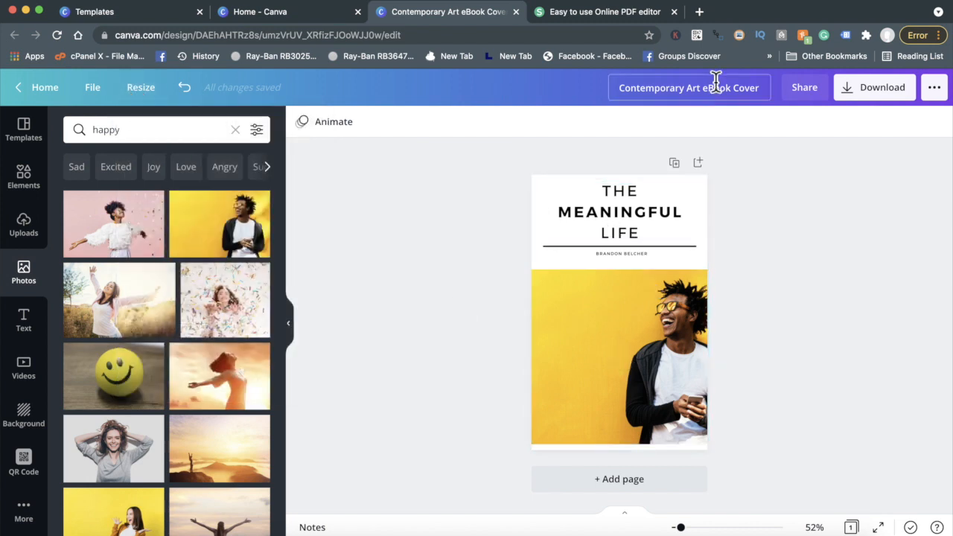
pyautogui.click(605, 12)
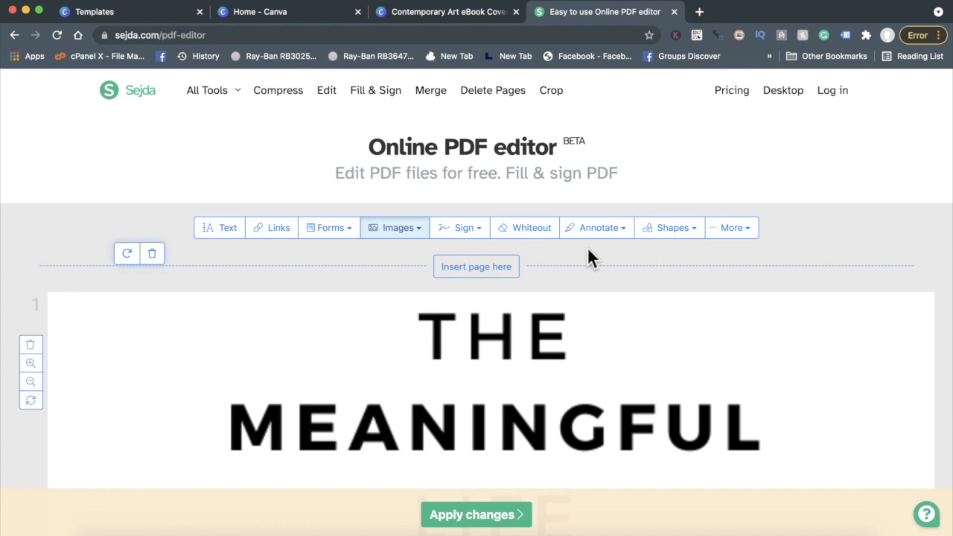
pyautogui.moveTo(741, 244)
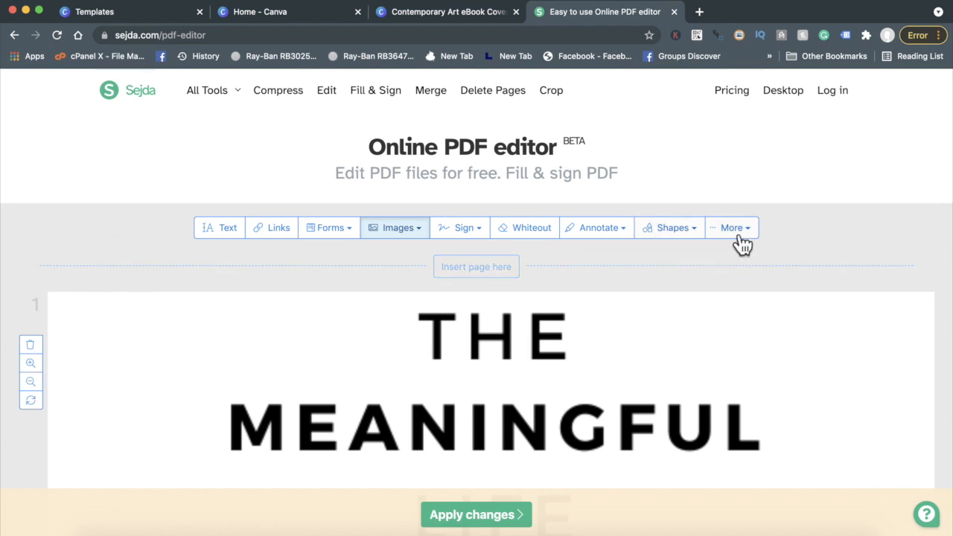
pyautogui.moveTo(514, 316)
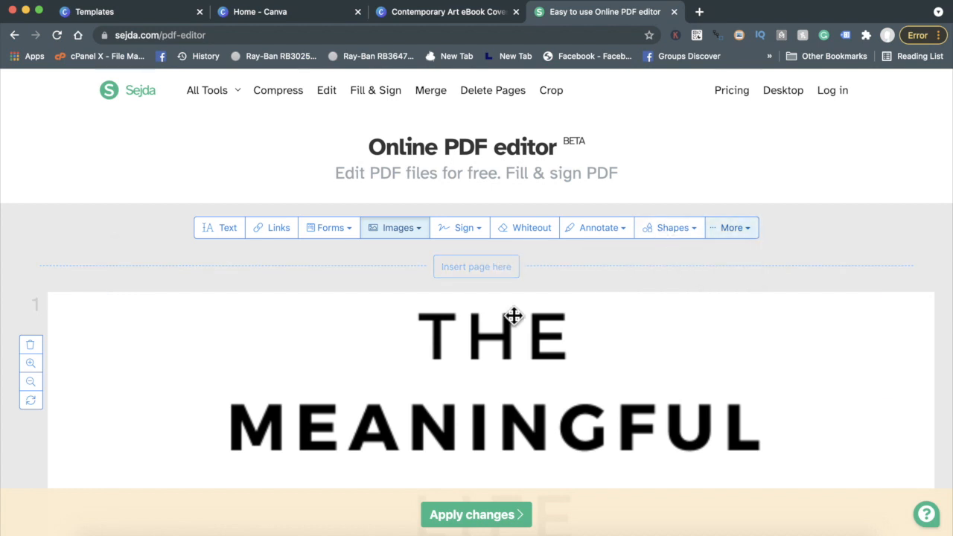
pyautogui.click(476, 515)
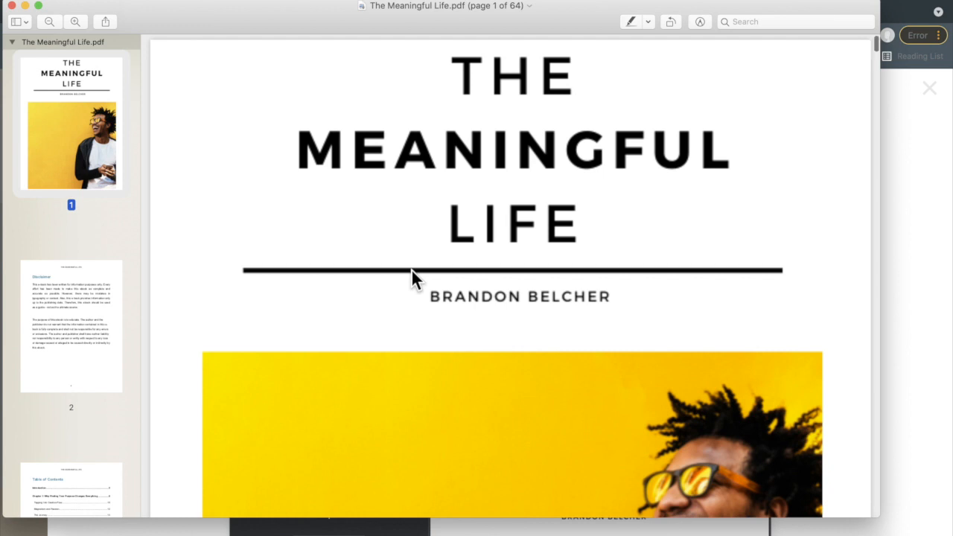
pyautogui.scroll(-3)
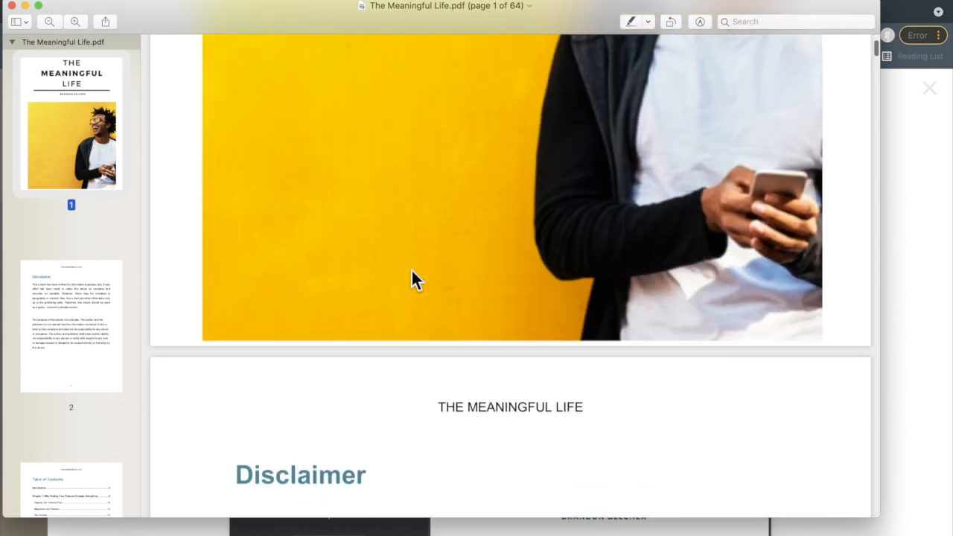
pyautogui.scroll(3)
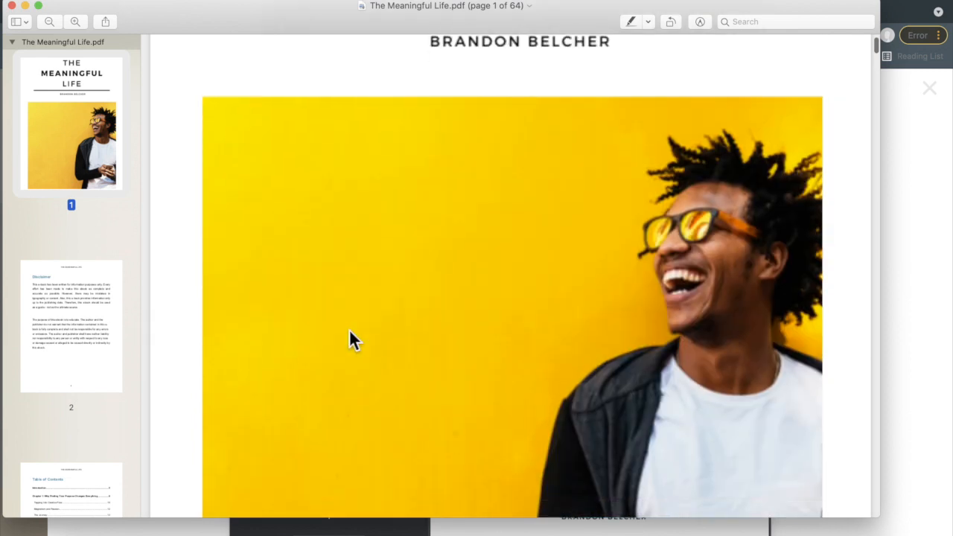
pyautogui.scroll(3)
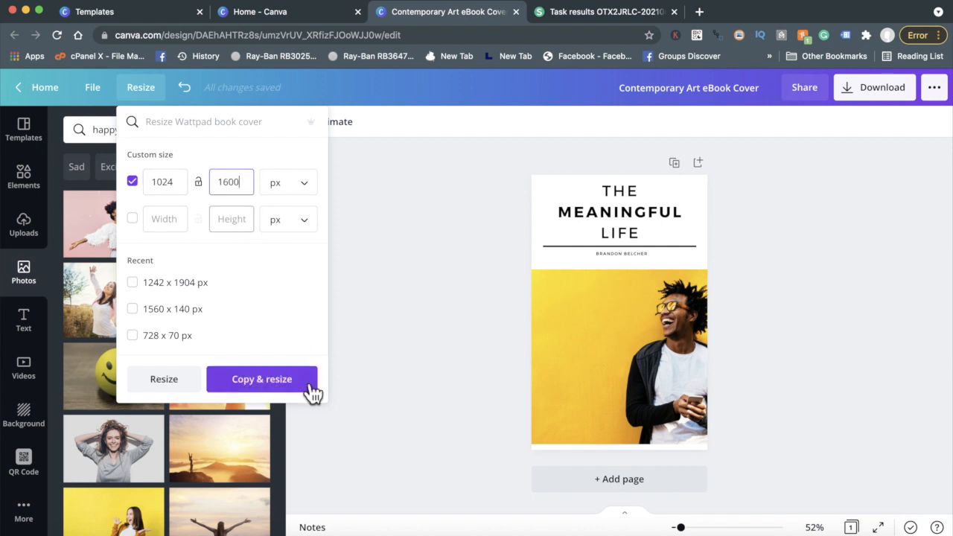
# Copy & resize the cover design to a custom 1024 × 1600 px copy
pyautogui.click(262, 379)
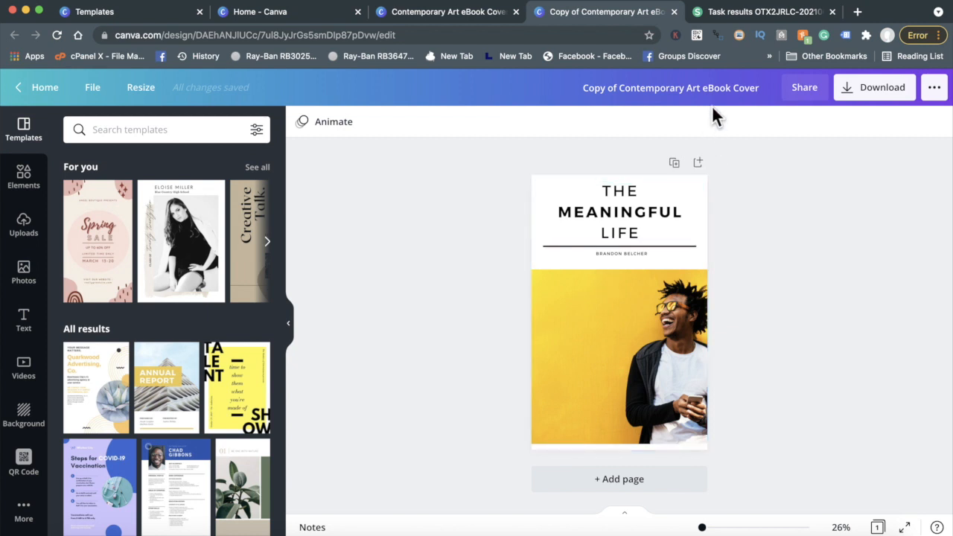
pyautogui.moveTo(173, 484)
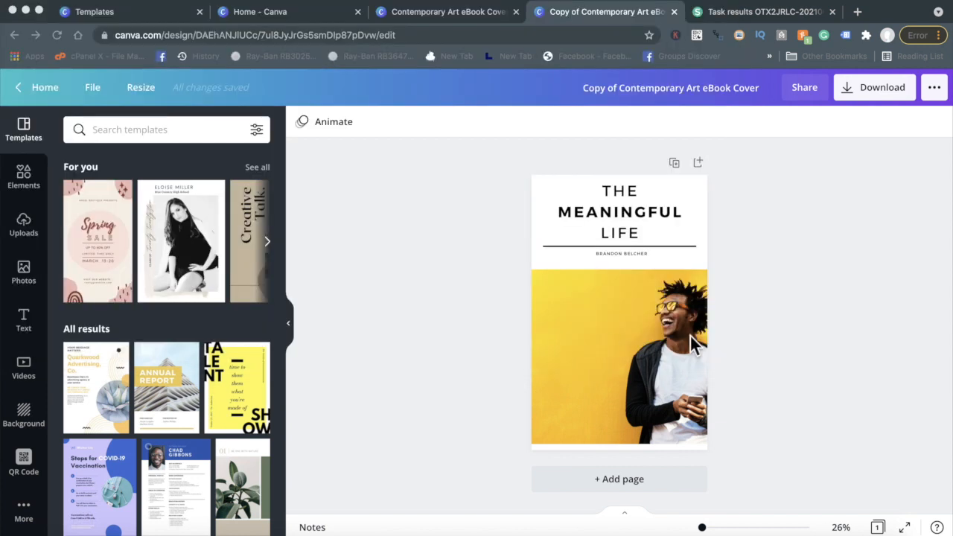
pyautogui.moveTo(452, 292)
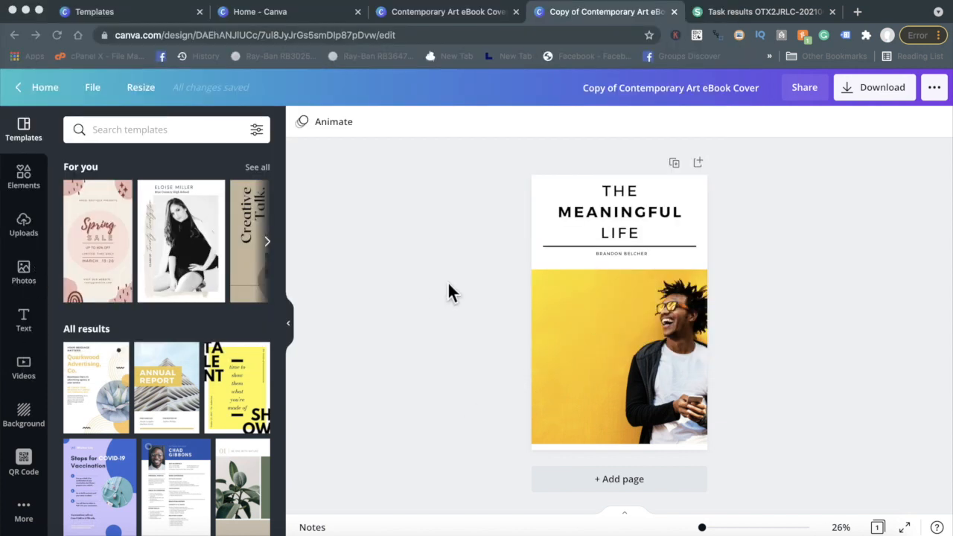
pyautogui.moveTo(596, 324)
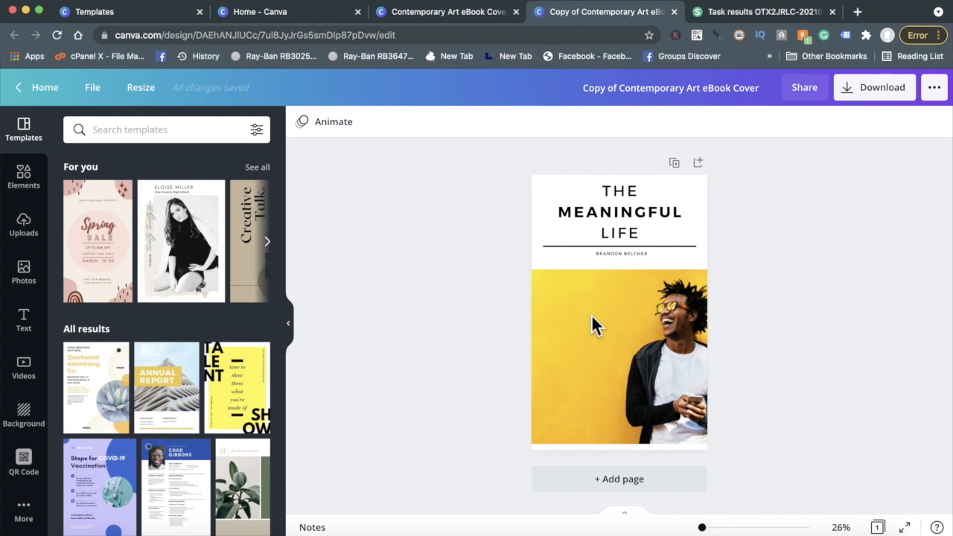
pyautogui.moveTo(643, 477)
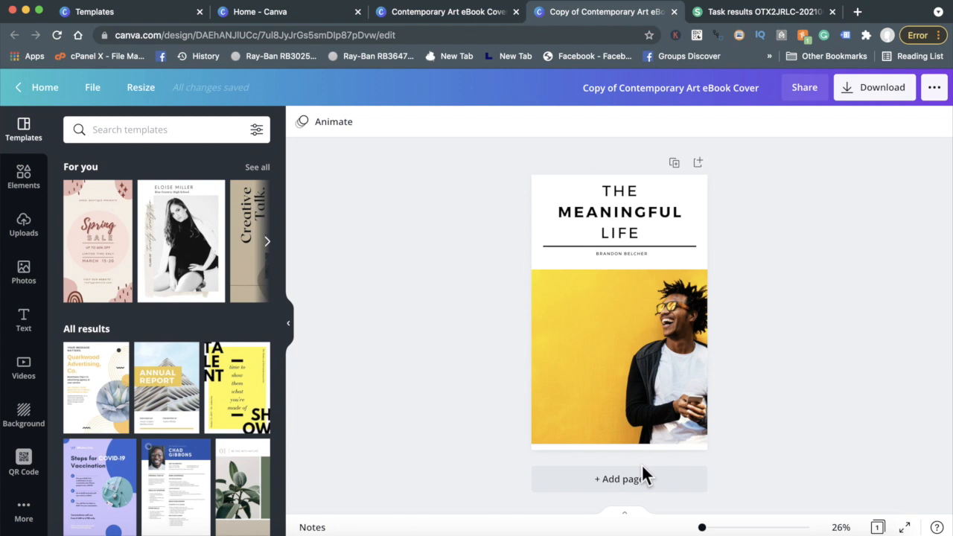
# Add a blank second page and place a subheading text box on it
pyautogui.click(619, 479)
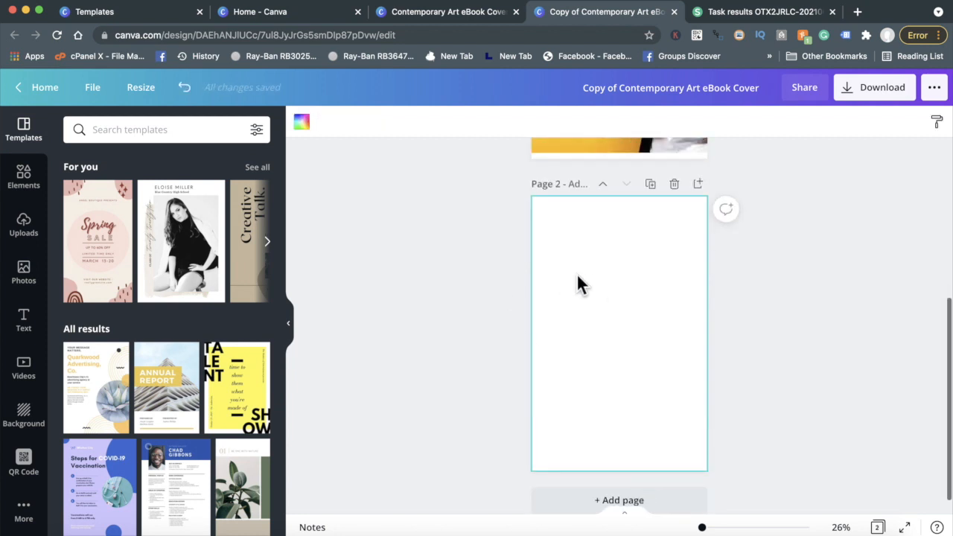
pyautogui.moveTo(23, 276)
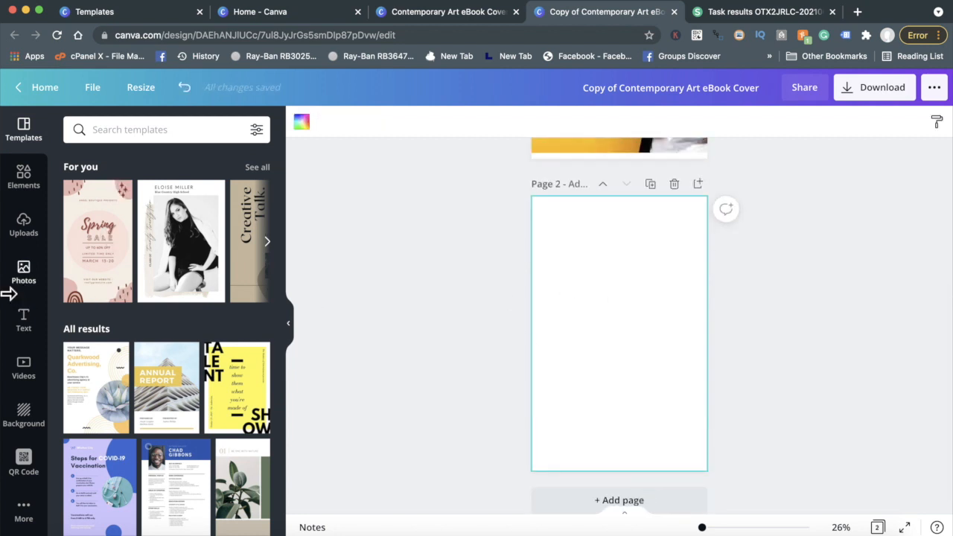
pyautogui.click(24, 320)
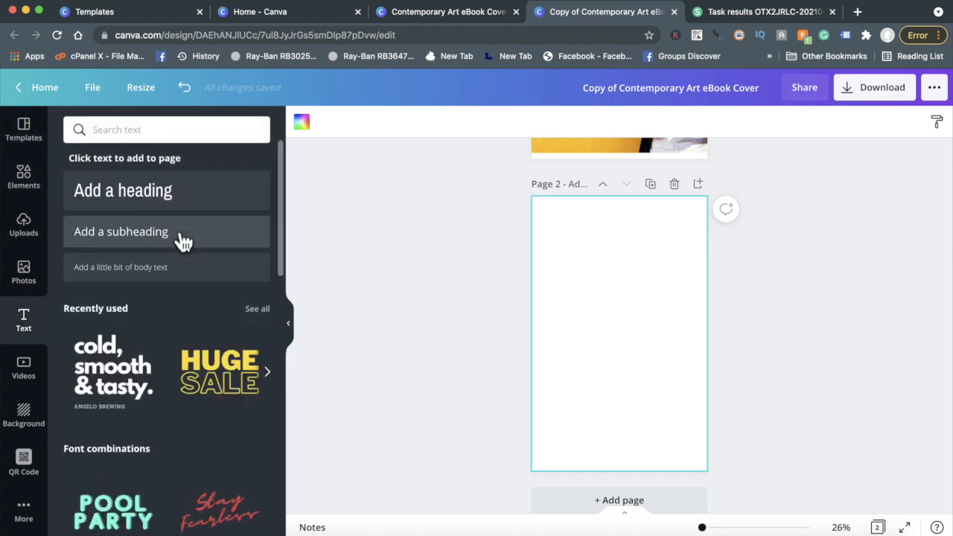
pyautogui.click(120, 232)
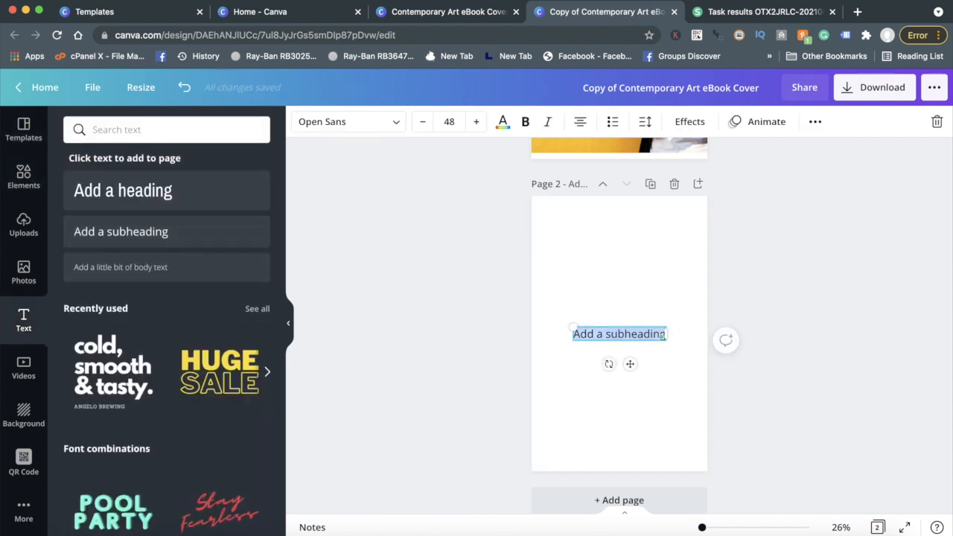
# Set the subheading text to 'Follow on Instagram' and deselect it
pyautogui.write('Follow on Ig')
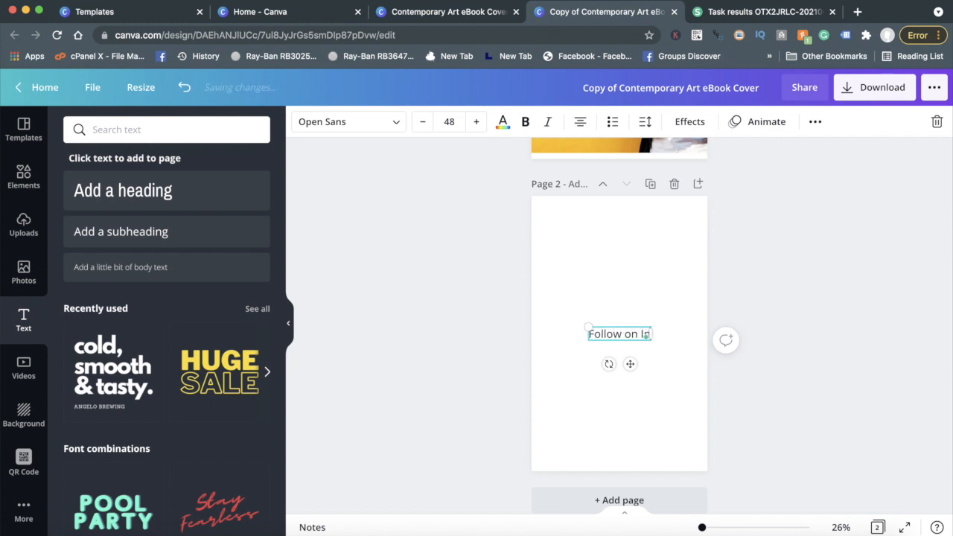
pyautogui.write('tagram')
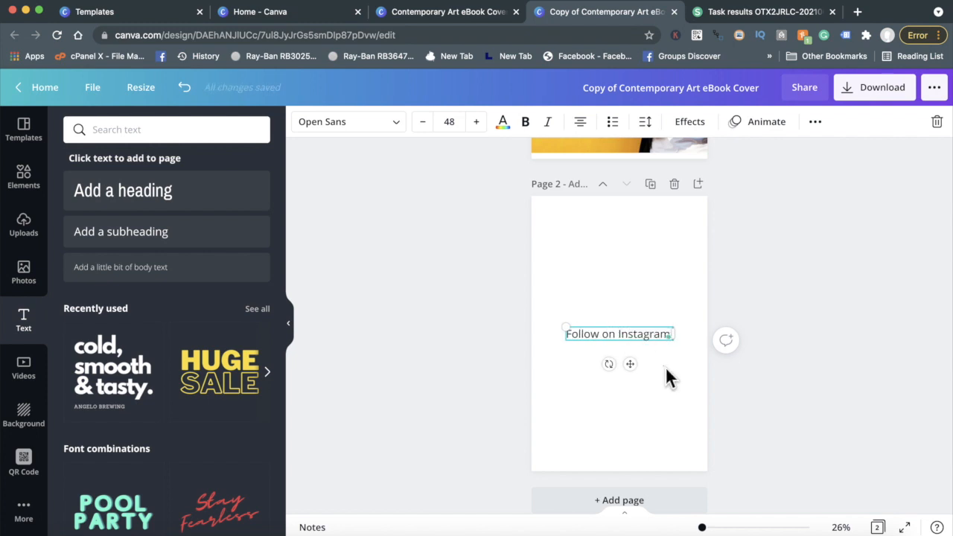
pyautogui.click(618, 410)
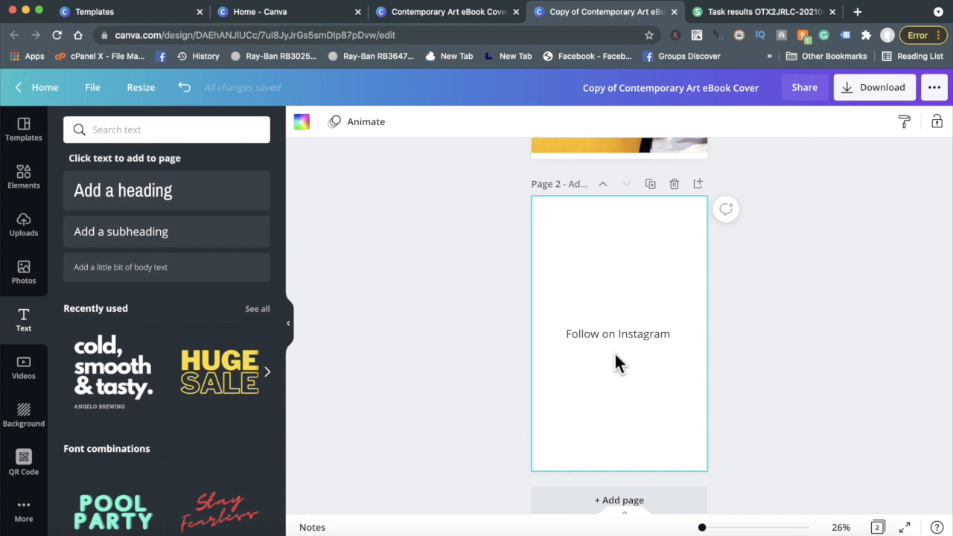
pyautogui.moveTo(643, 307)
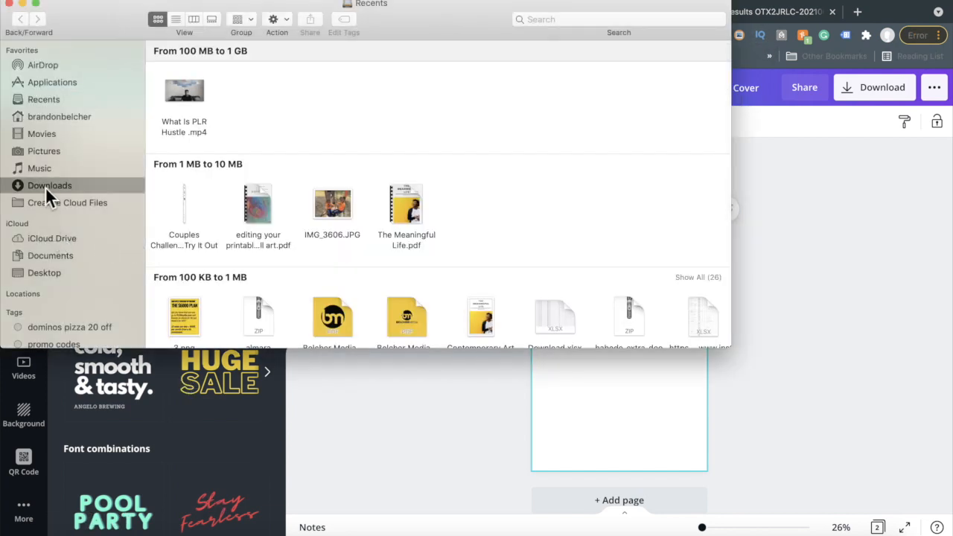
# Open The Meaningful Life.pdf in Preview and scroll through cover, disclaimer and contents to the Conclusion entry
pyautogui.doubleClick(406, 206)
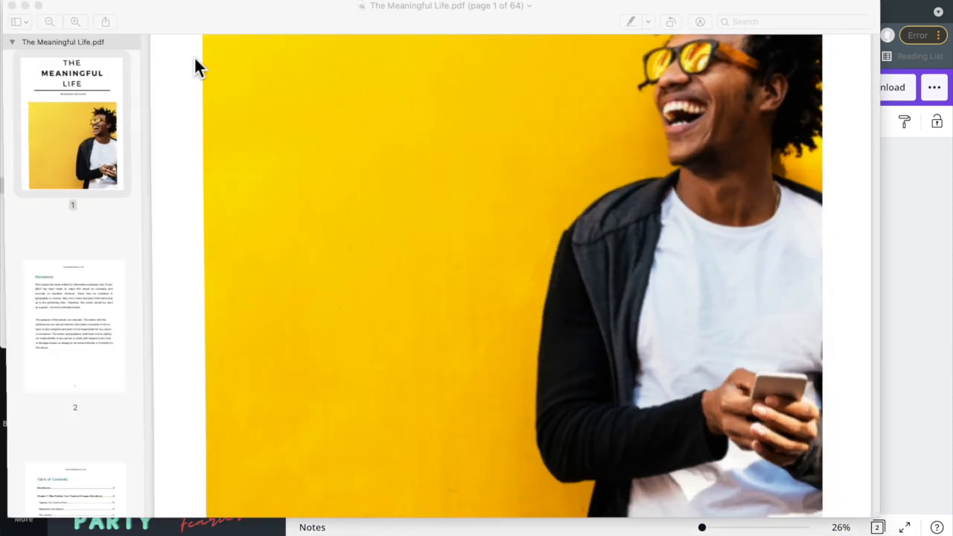
pyautogui.scroll(3)
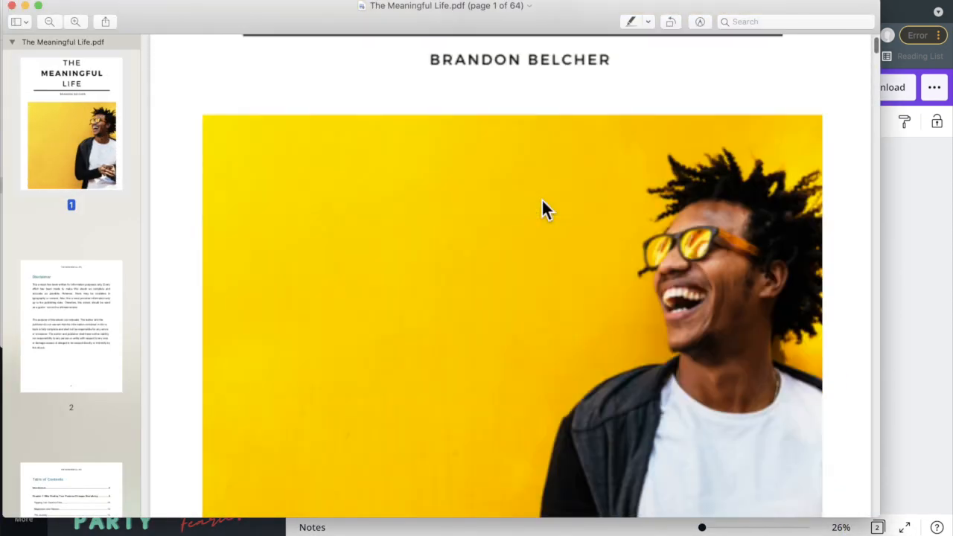
pyautogui.scroll(-3)
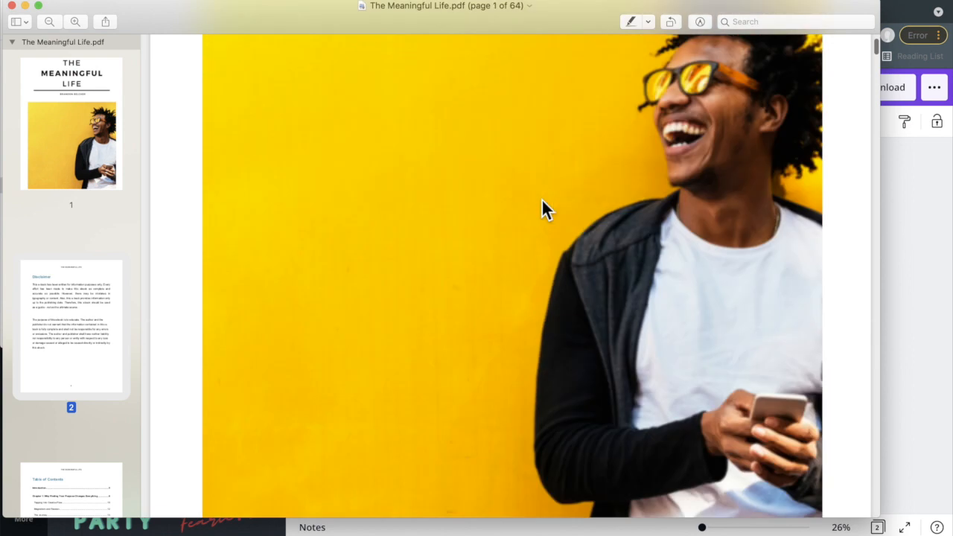
pyautogui.scroll(3)
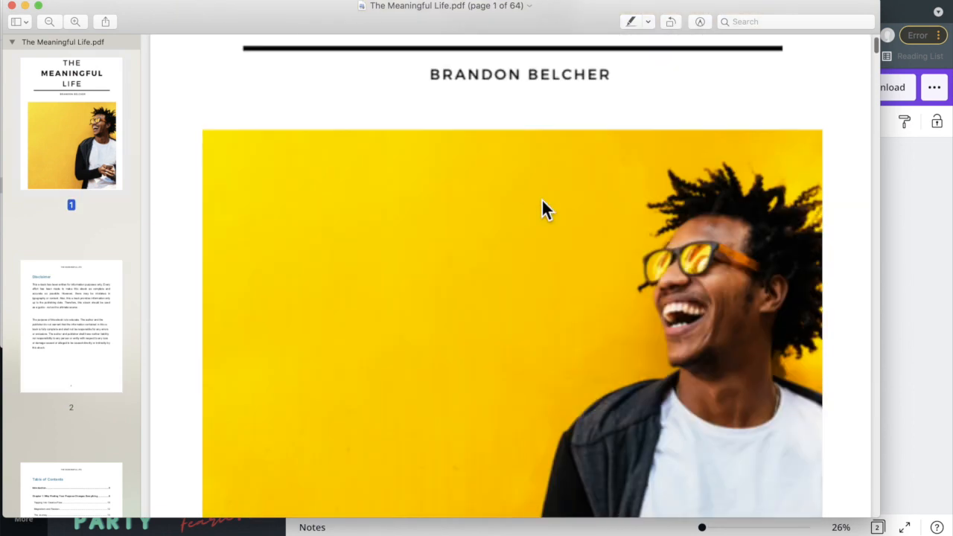
pyautogui.scroll(-3)
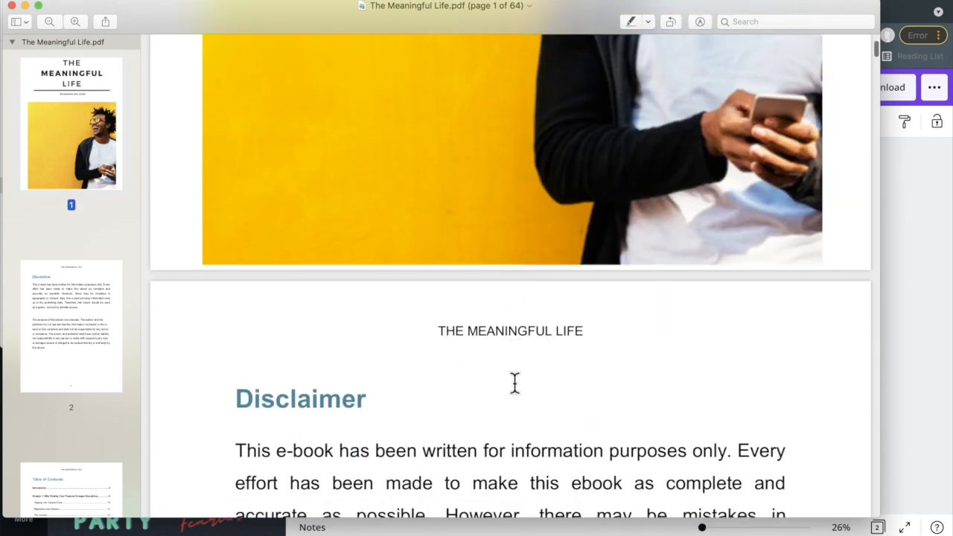
pyautogui.scroll(-3)
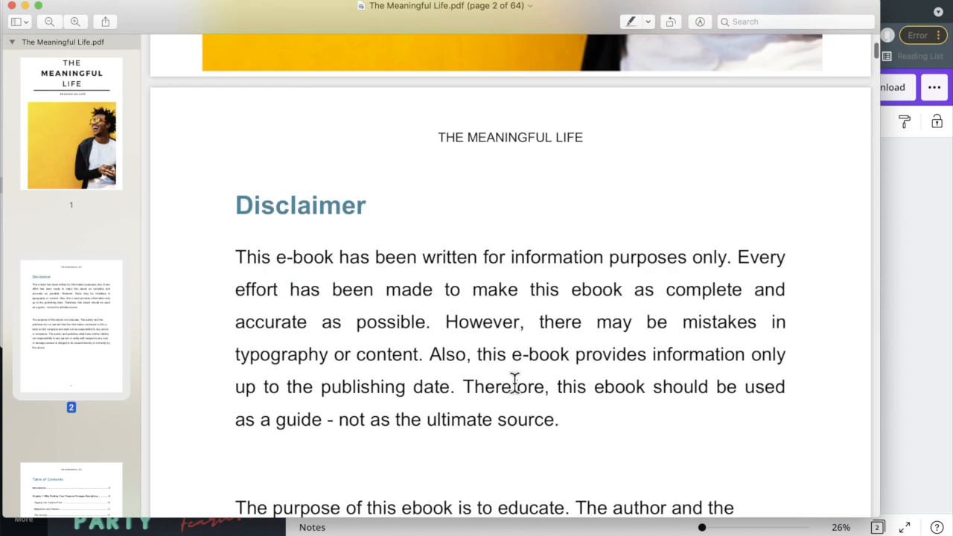
pyautogui.scroll(-3)
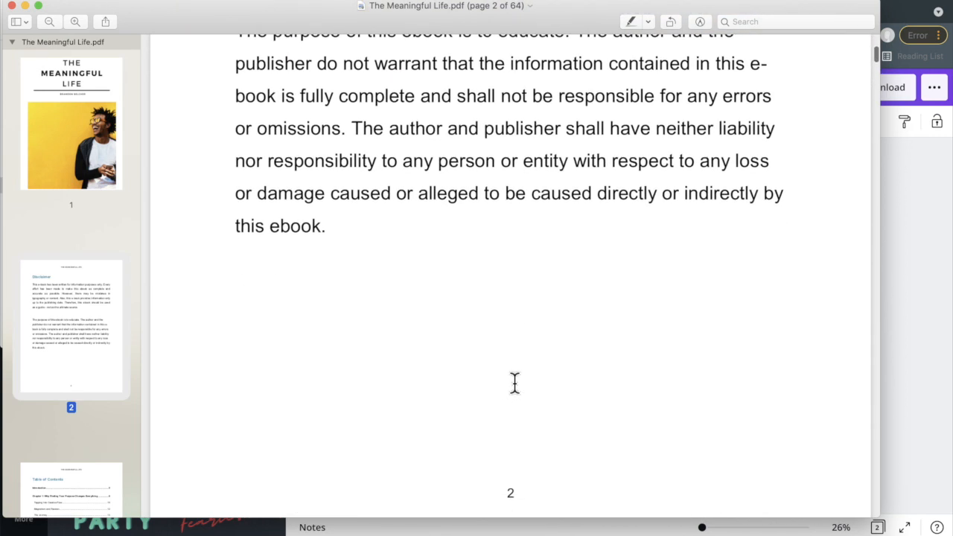
pyautogui.scroll(-3)
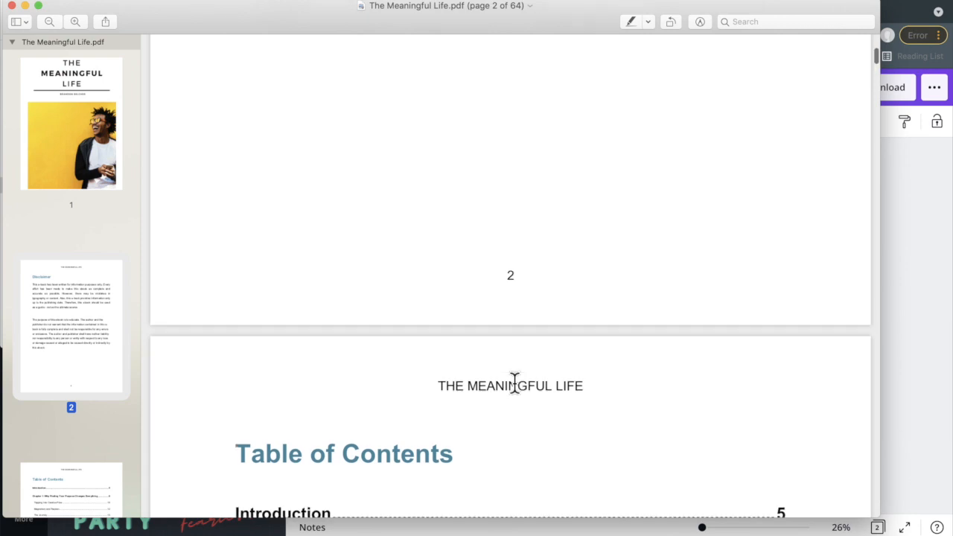
pyautogui.scroll(-3)
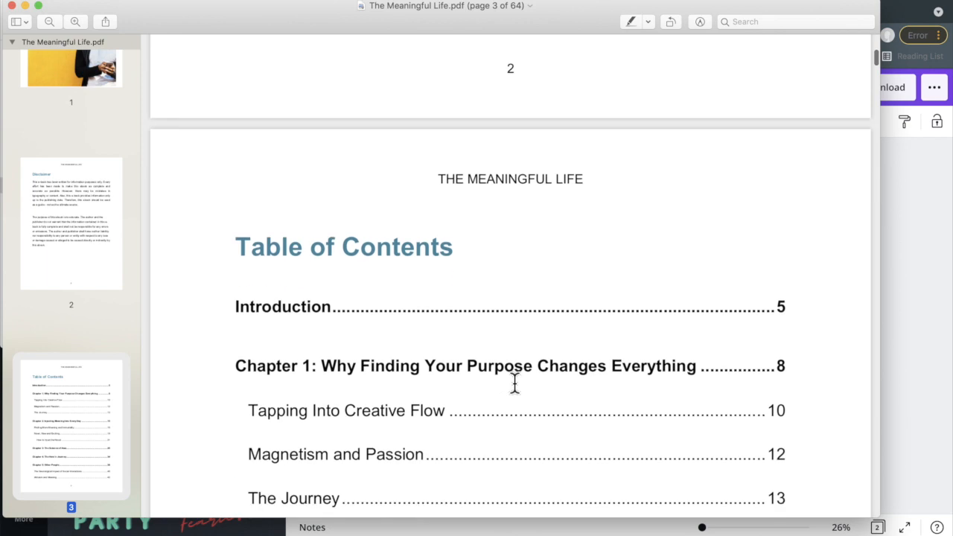
pyautogui.scroll(-3)
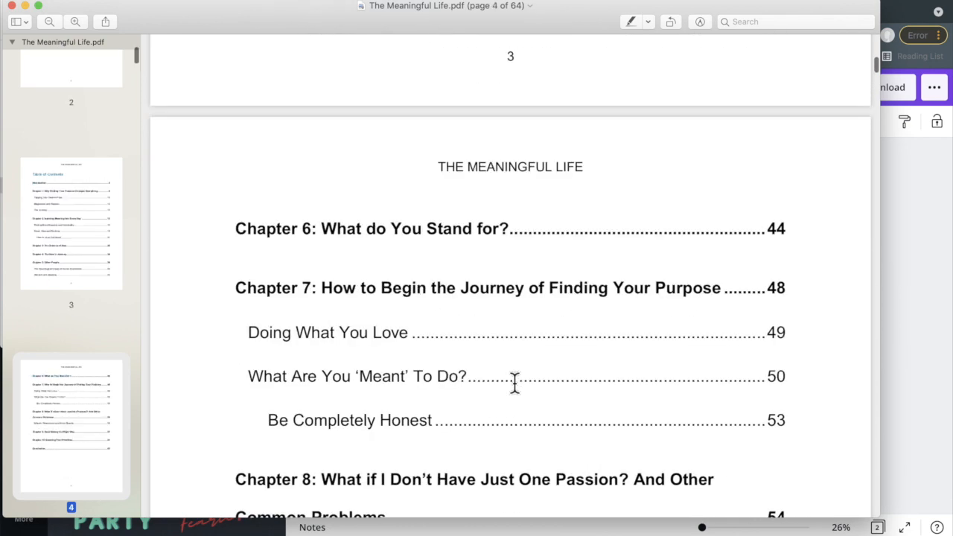
pyautogui.scroll(-3)
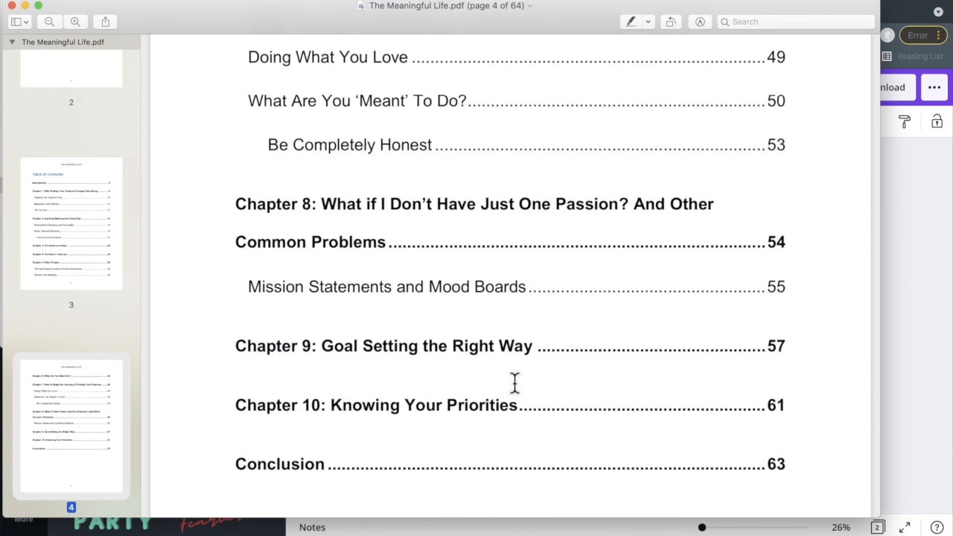
pyautogui.scroll(-3)
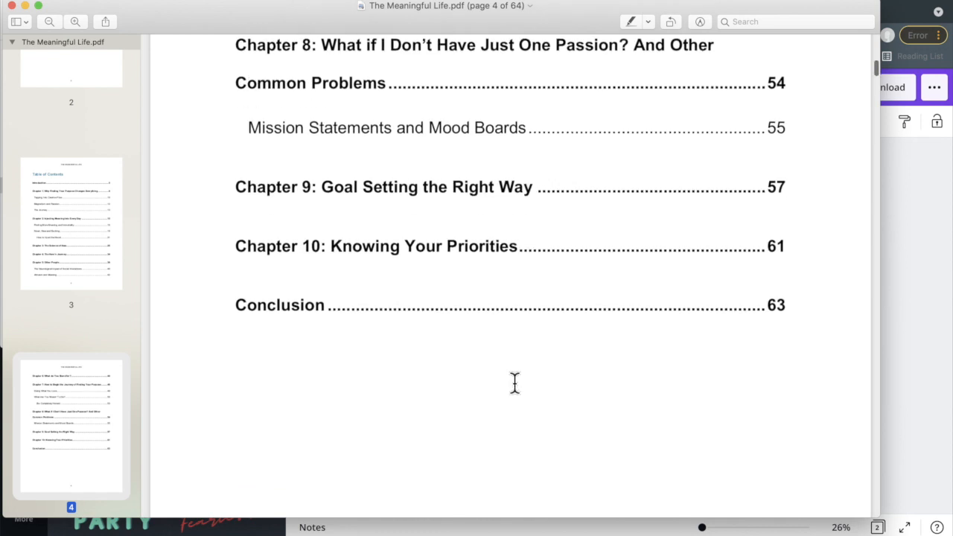